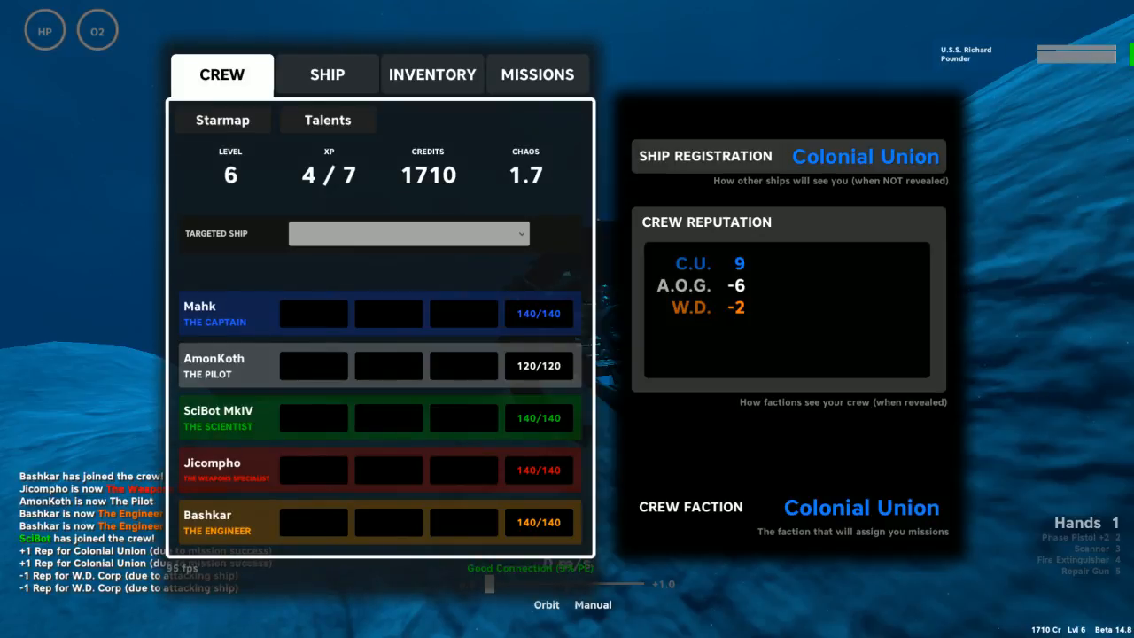
Review the ship components and active missions, then close the crew menu
left_click(326, 74)
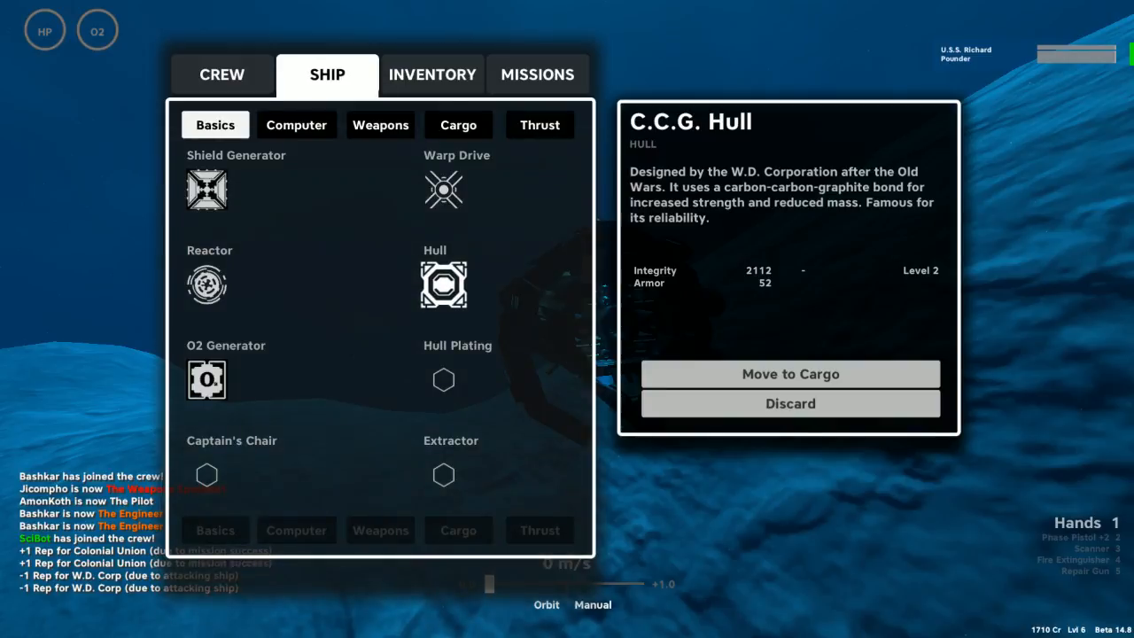
left_click(222, 75)
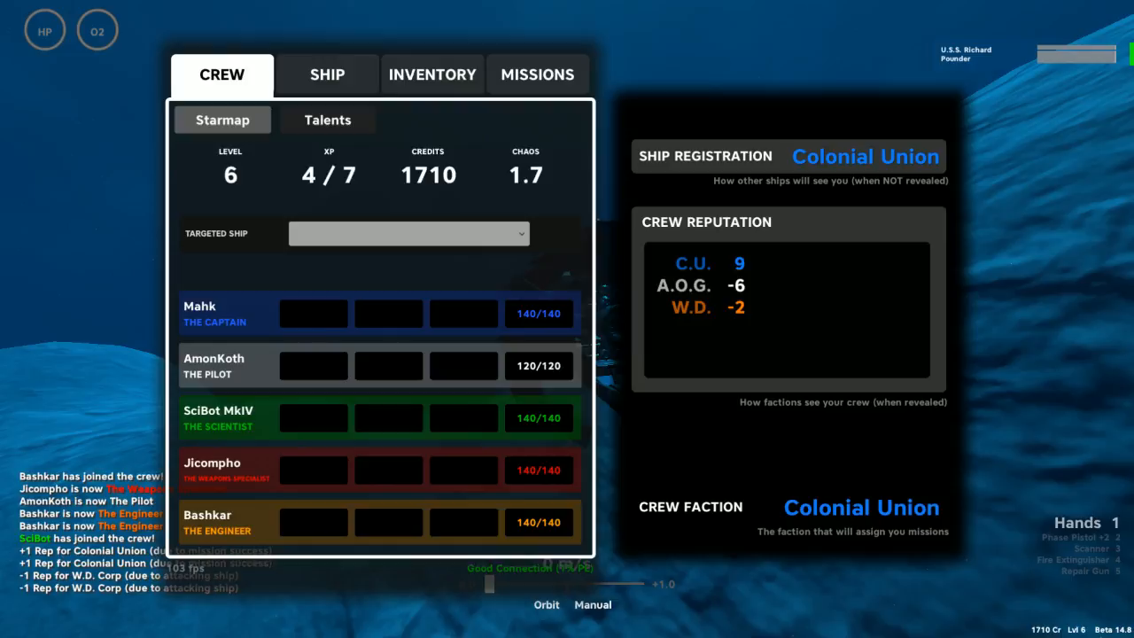
left_click(537, 74)
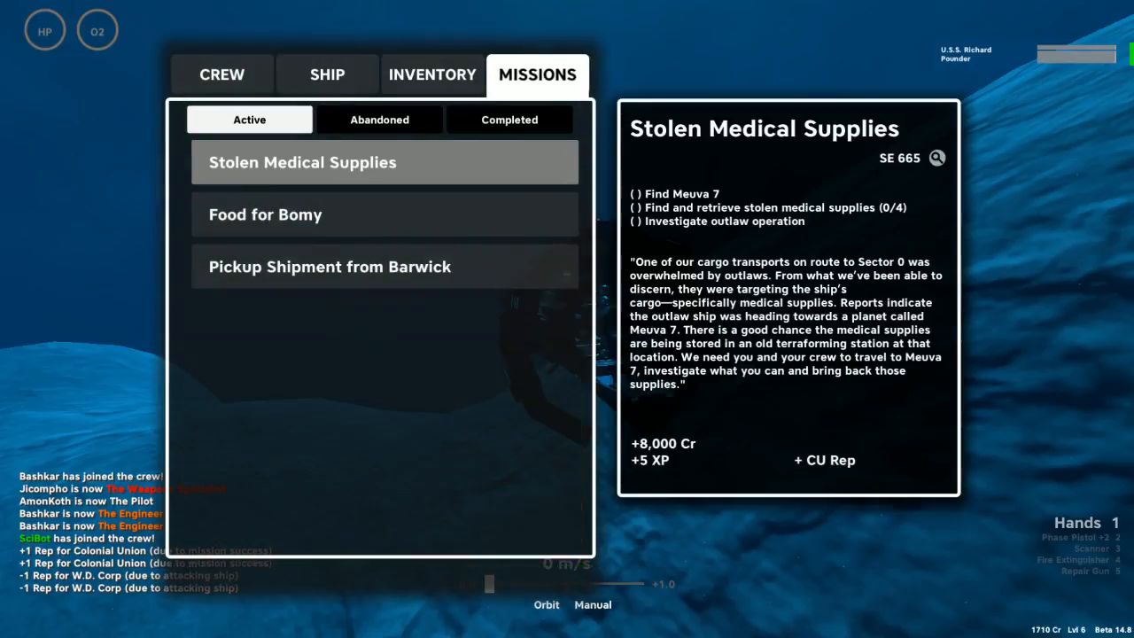
left_click(221, 75)
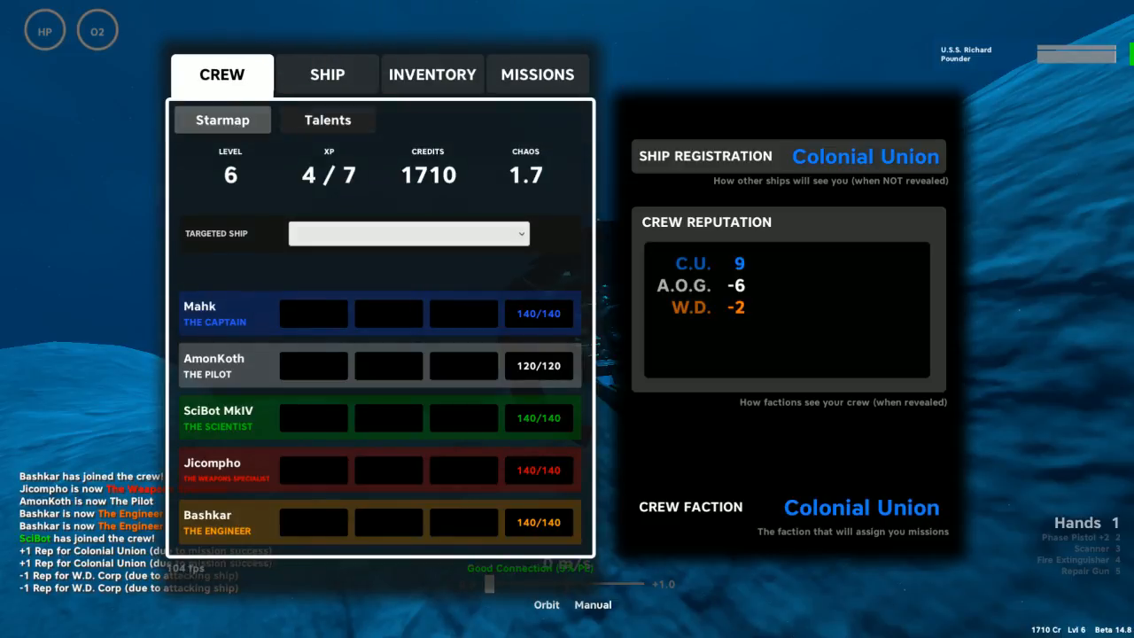
left_click(407, 234)
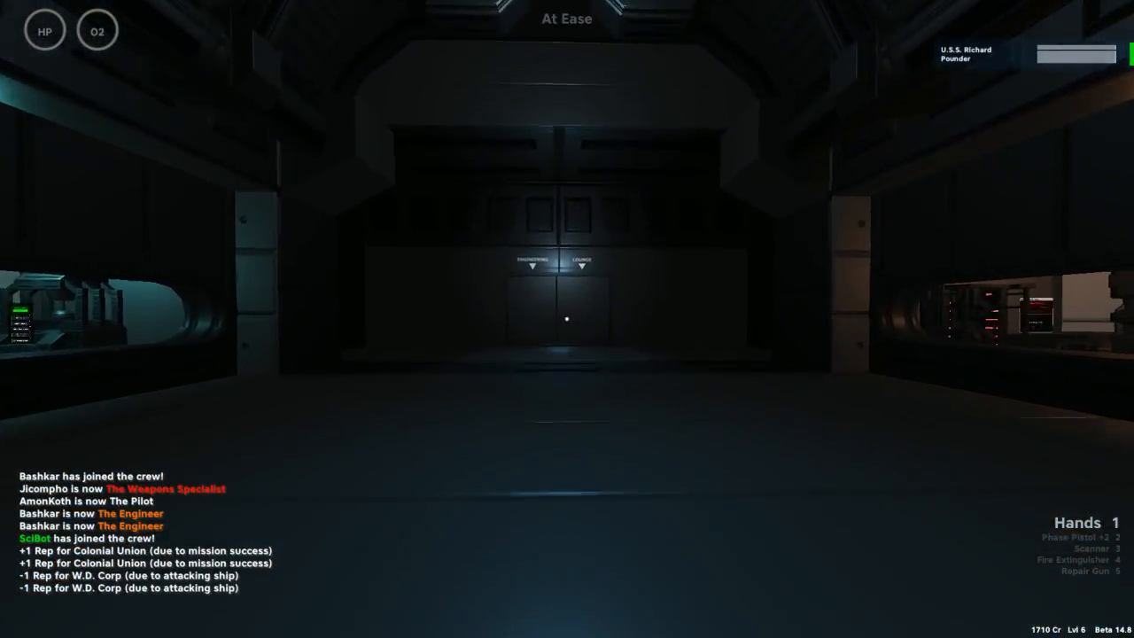
mouse_move(567, 319)
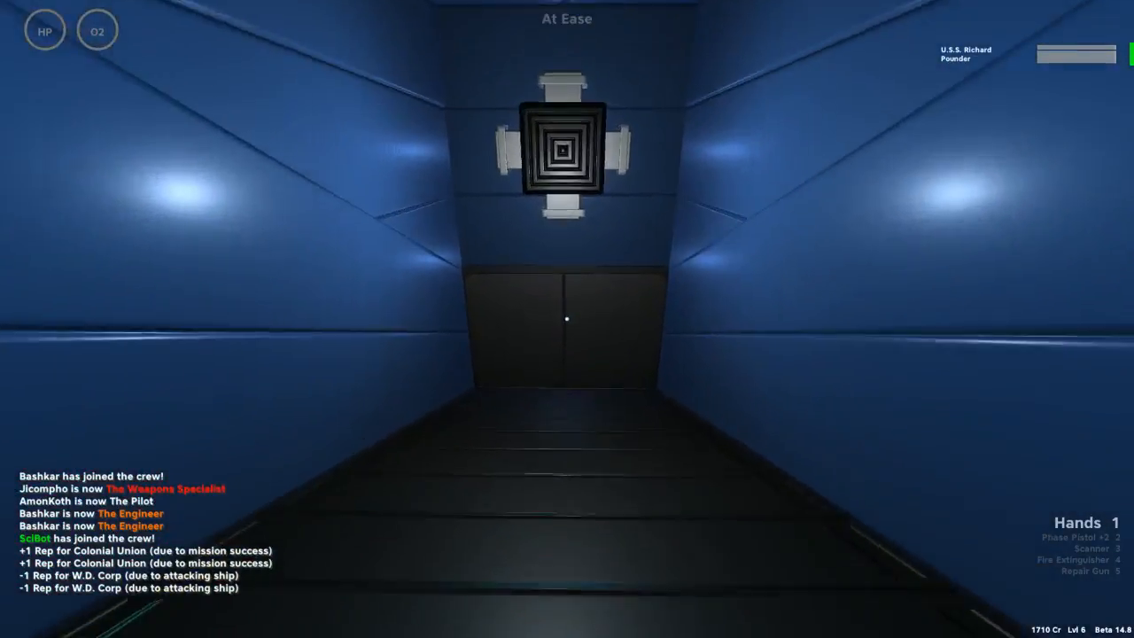
mouse_move(567, 319)
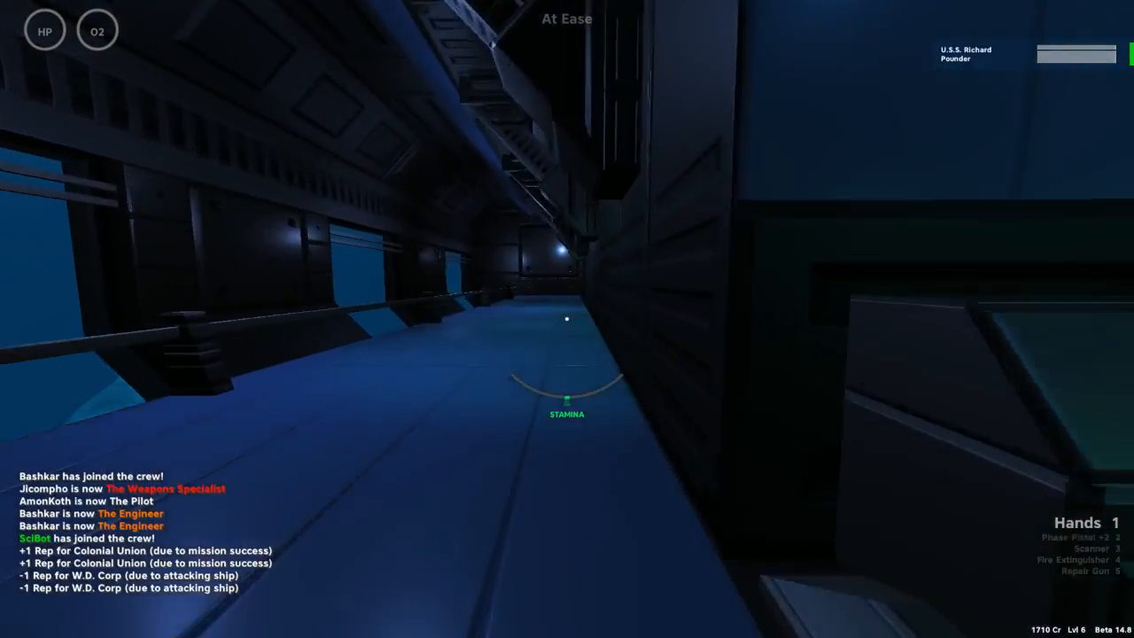
mouse_move(567, 319)
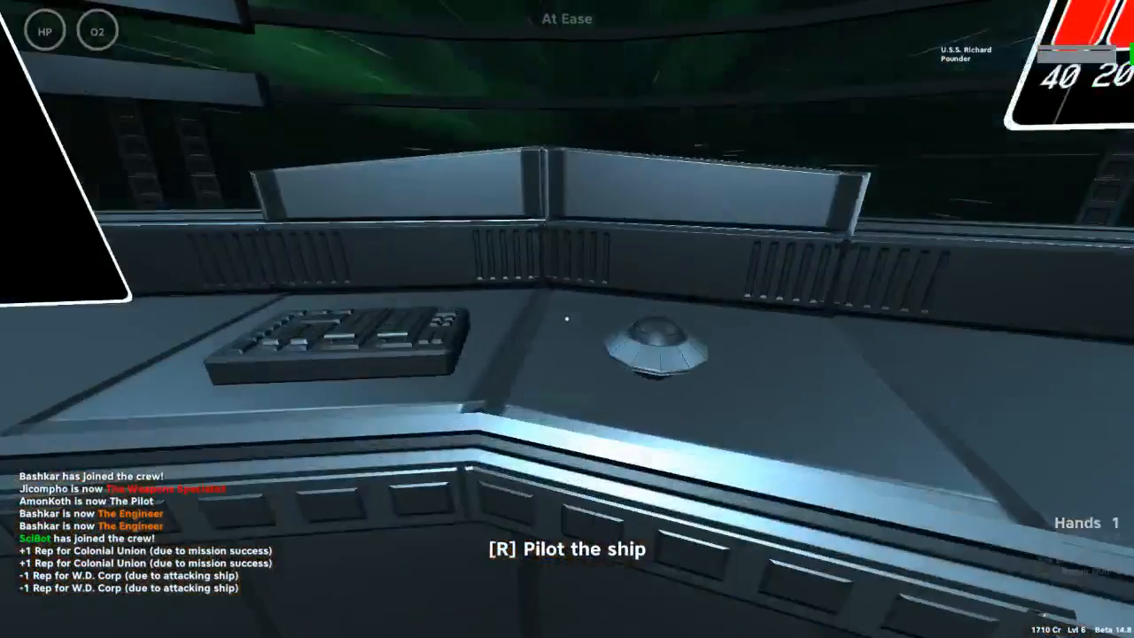
Pilot the ship through the warp jump near the U.S.S. Lesteem, then leave the helm
key("r")
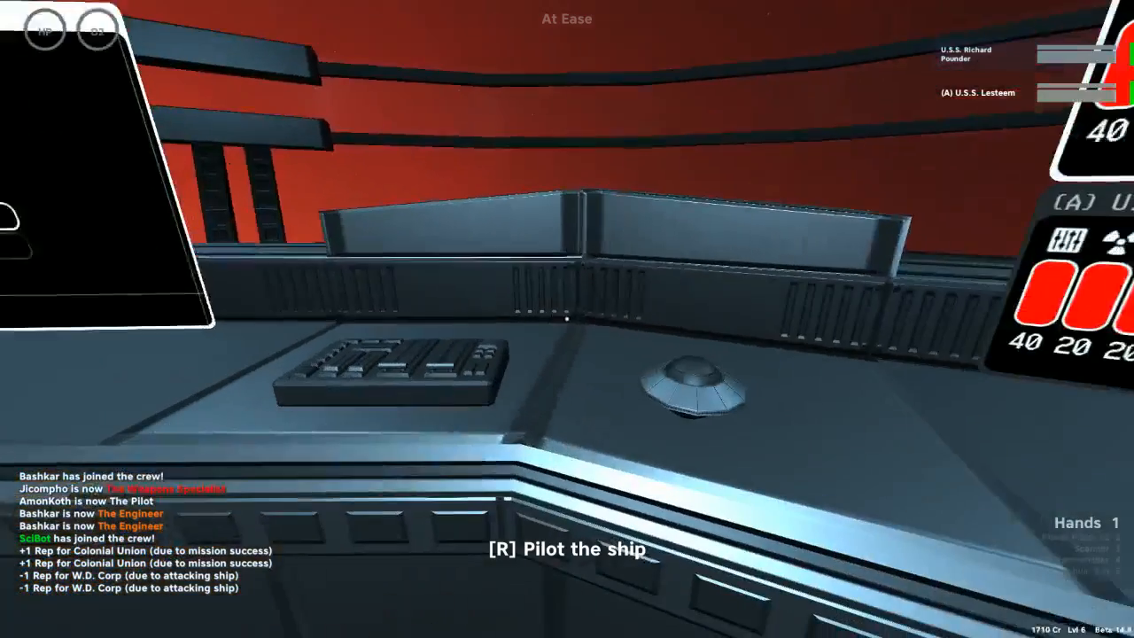
key("r")
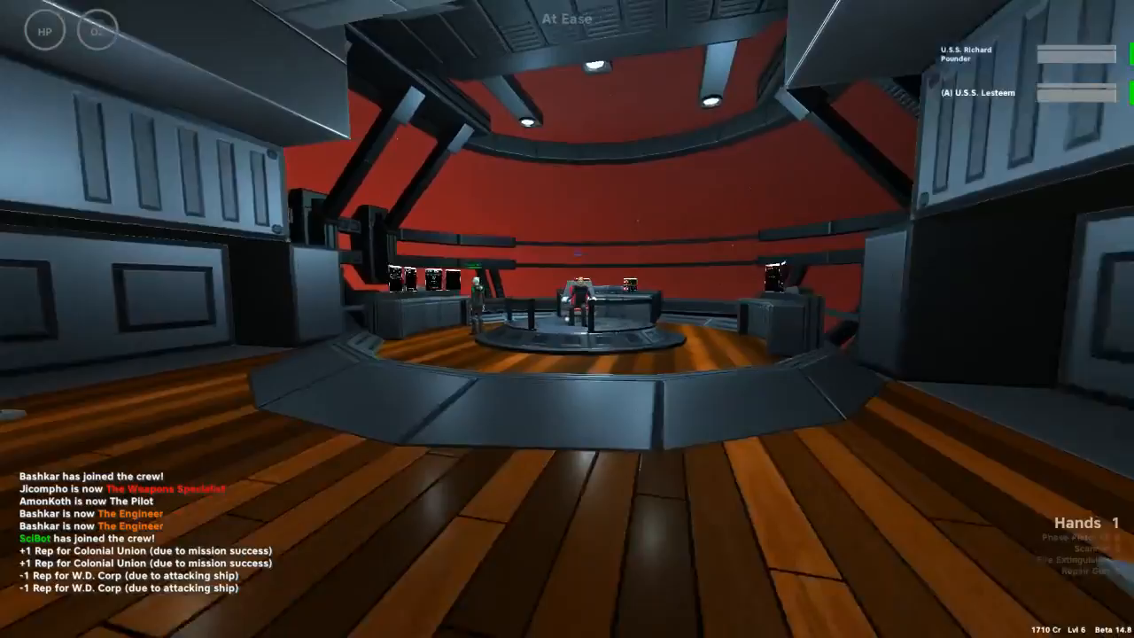
mouse_move(567, 319)
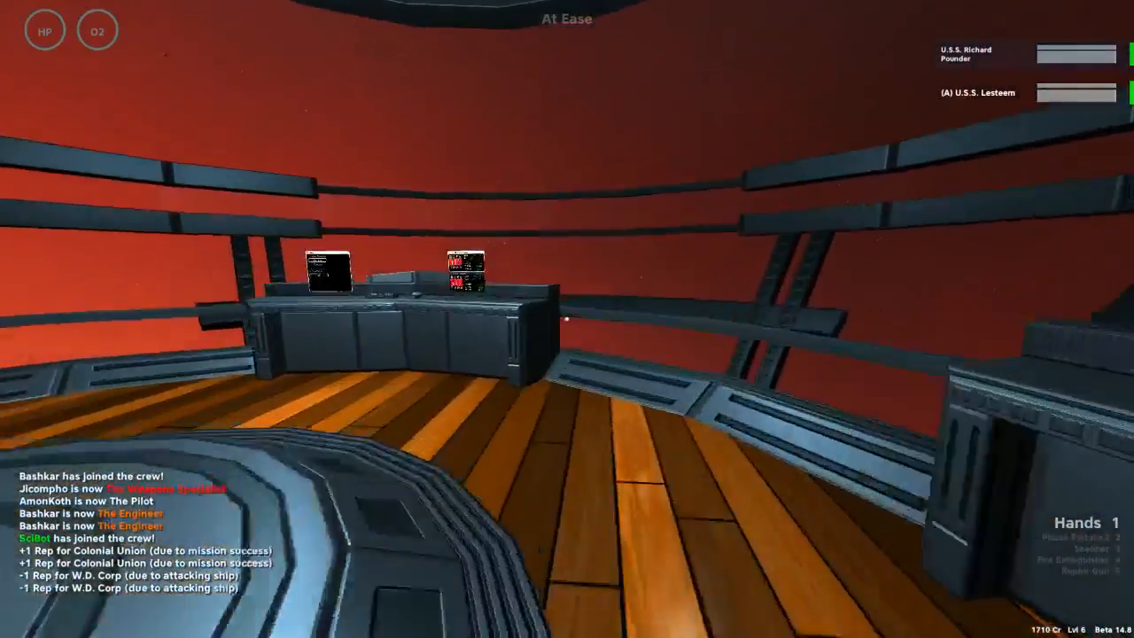
mouse_move(567, 319)
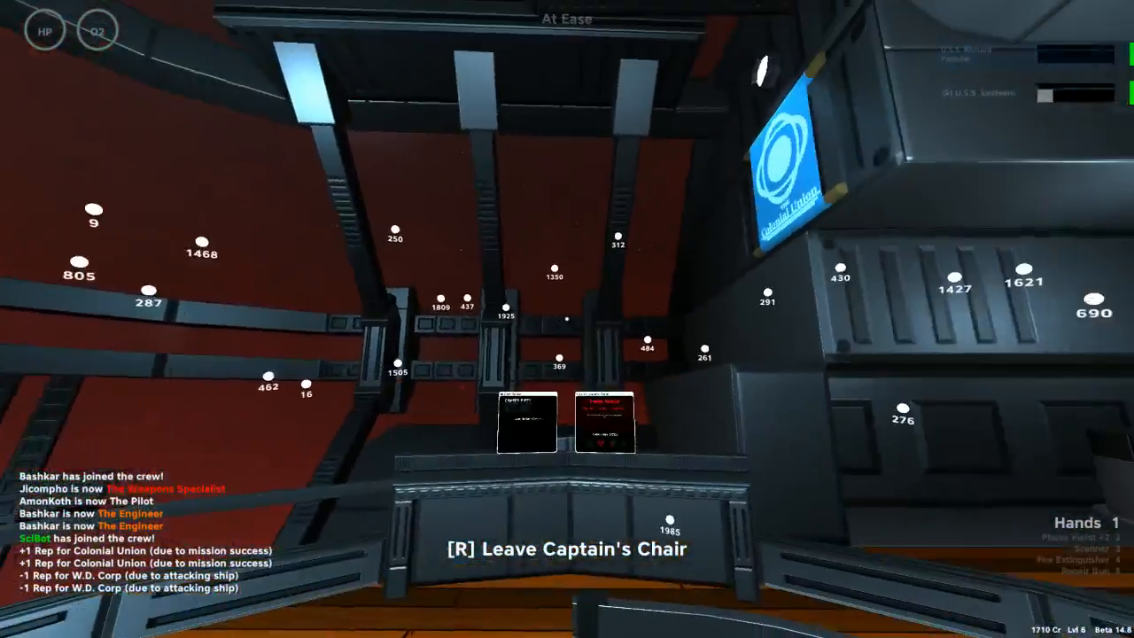
mouse_move(567, 319)
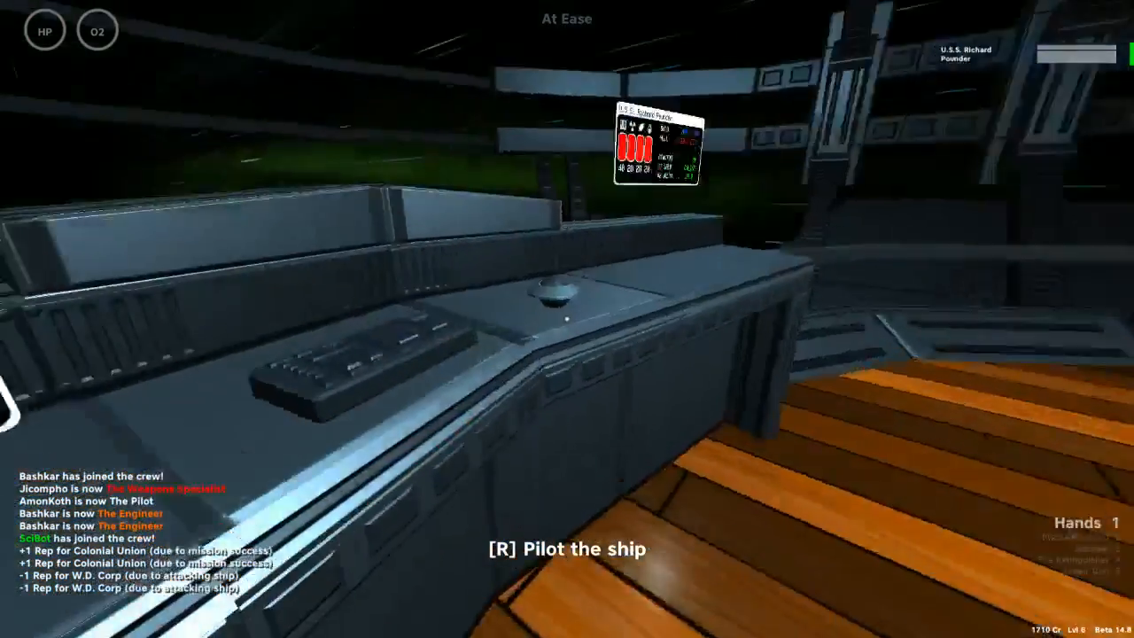
Take the helm briefly before heading to the engineering consoles
key("r")
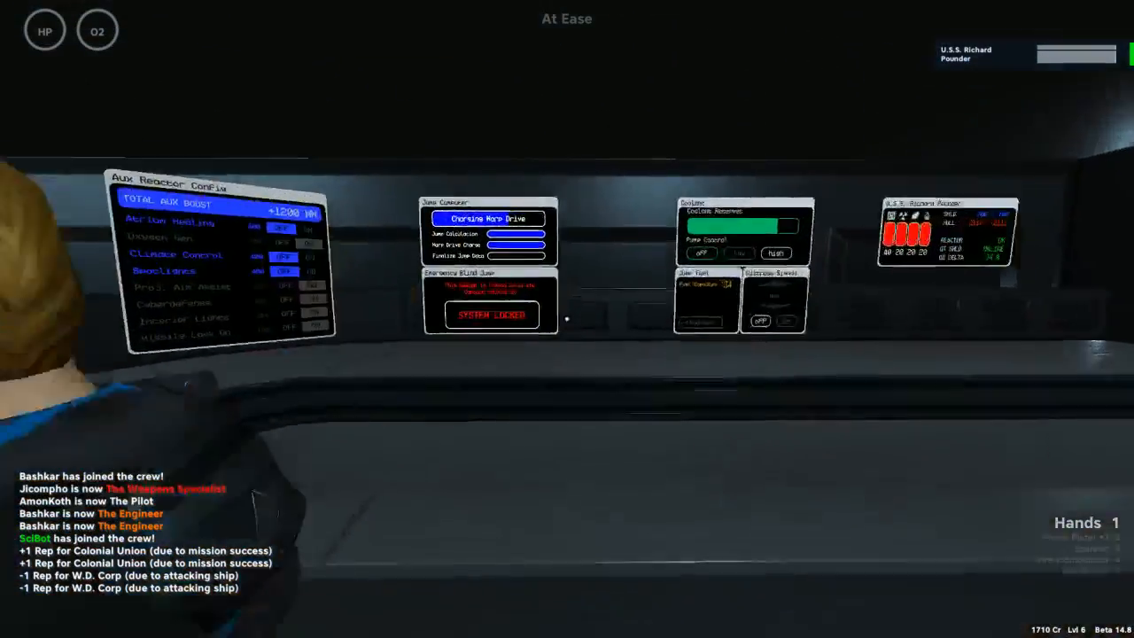
mouse_move(567, 319)
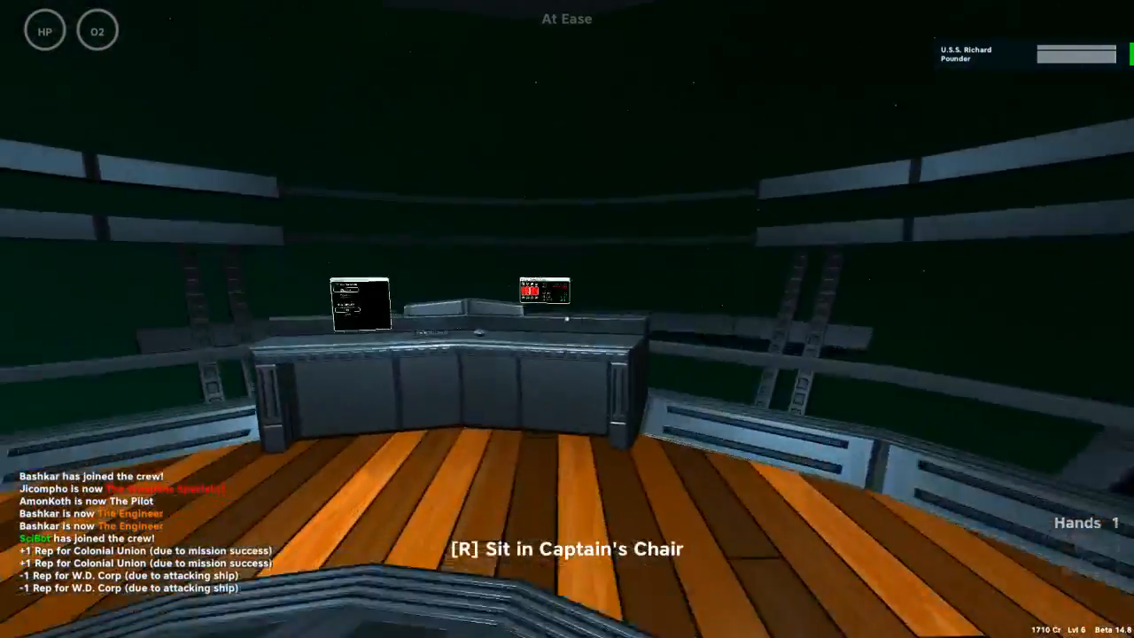
Sit in the captain's chair while crossing the bridge to the science station
key("r")
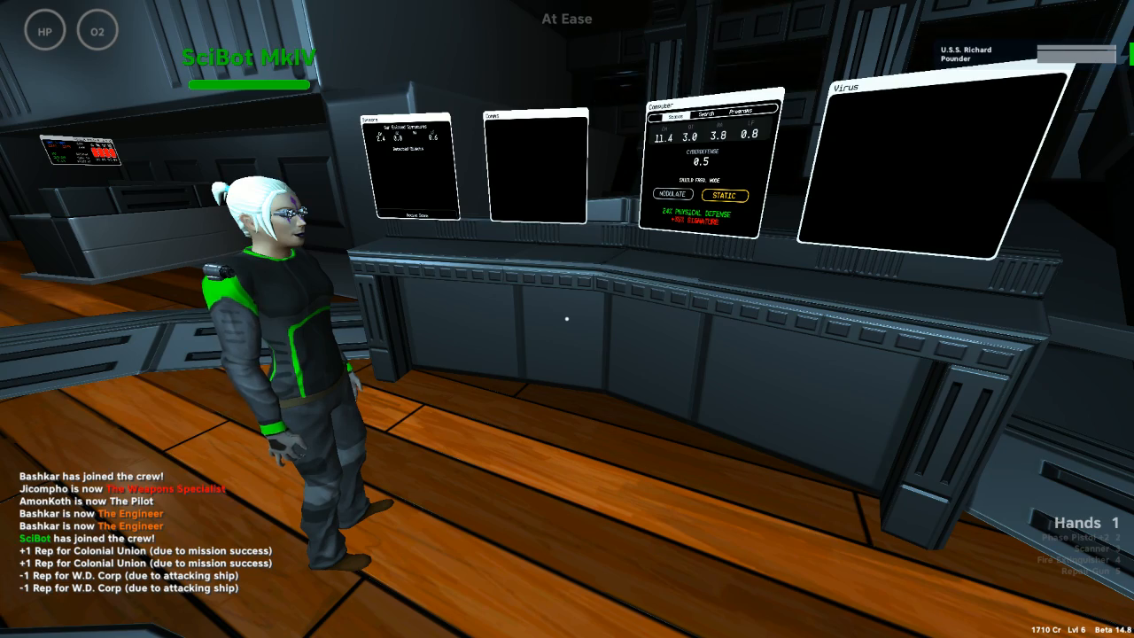
mouse_move(567, 319)
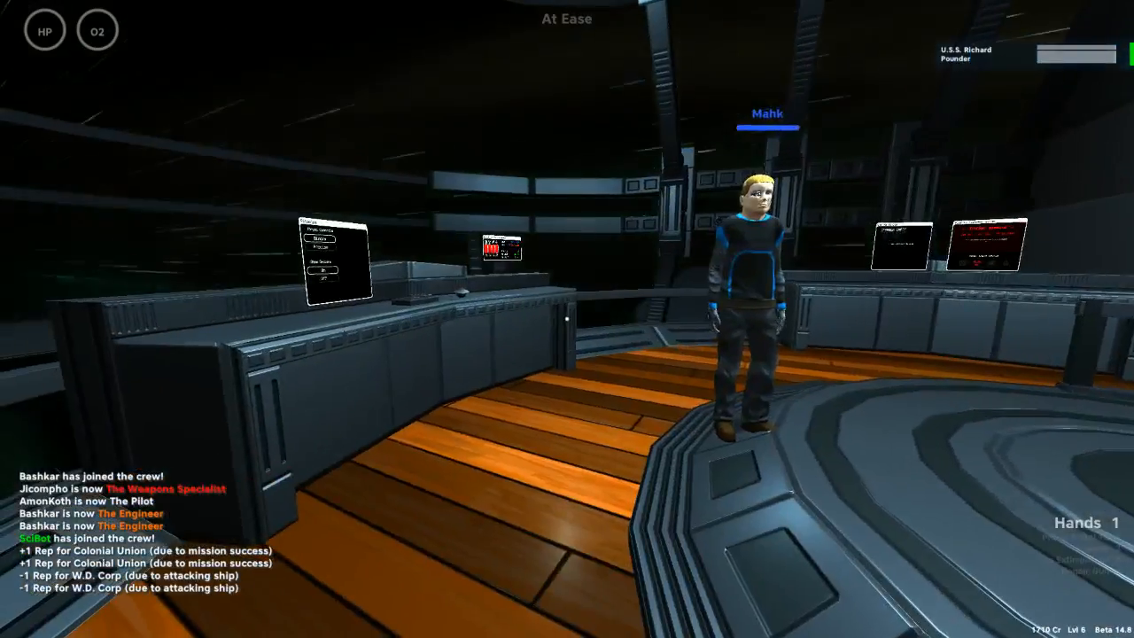
mouse_move(567, 319)
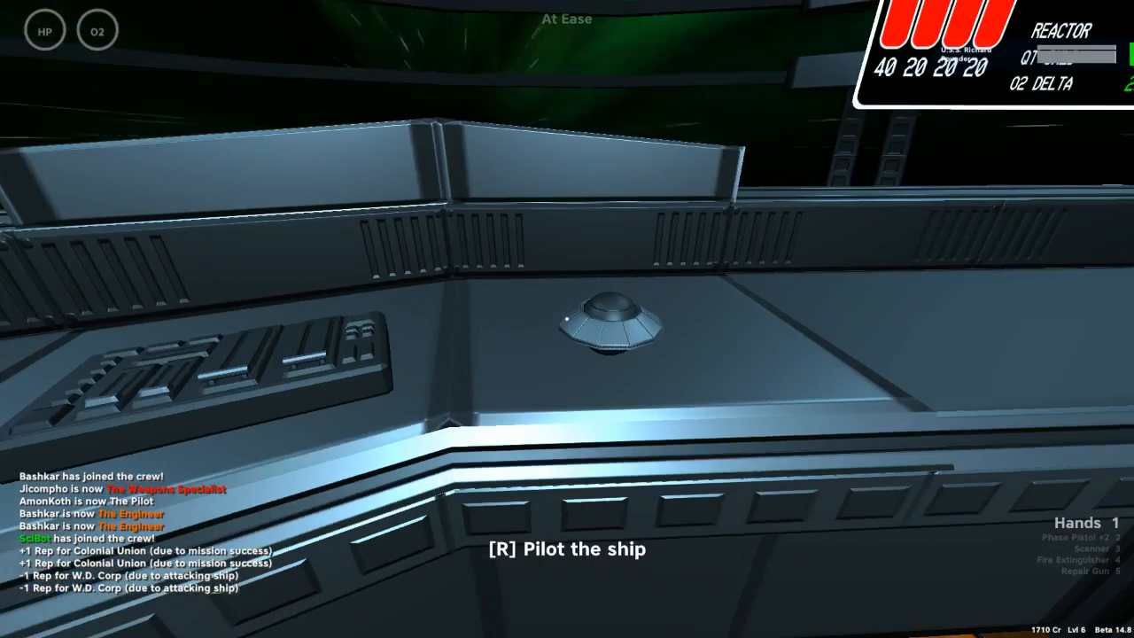
mouse_move(567, 318)
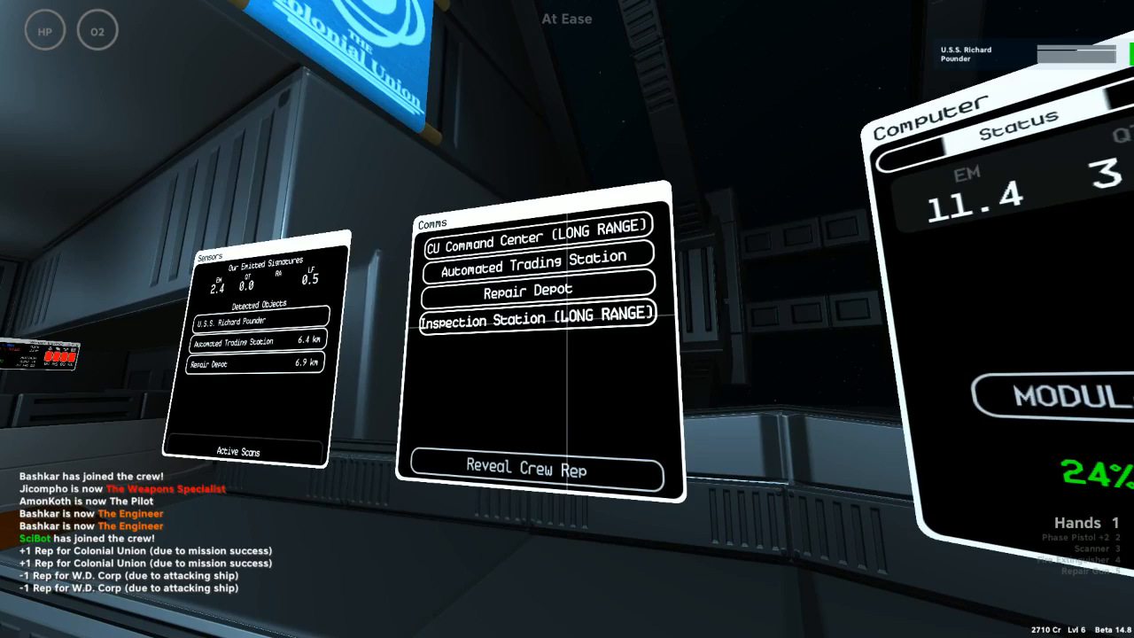
Hail CU Command Center for the warp coil shipment briefing and end the transmission
left_click(537, 319)
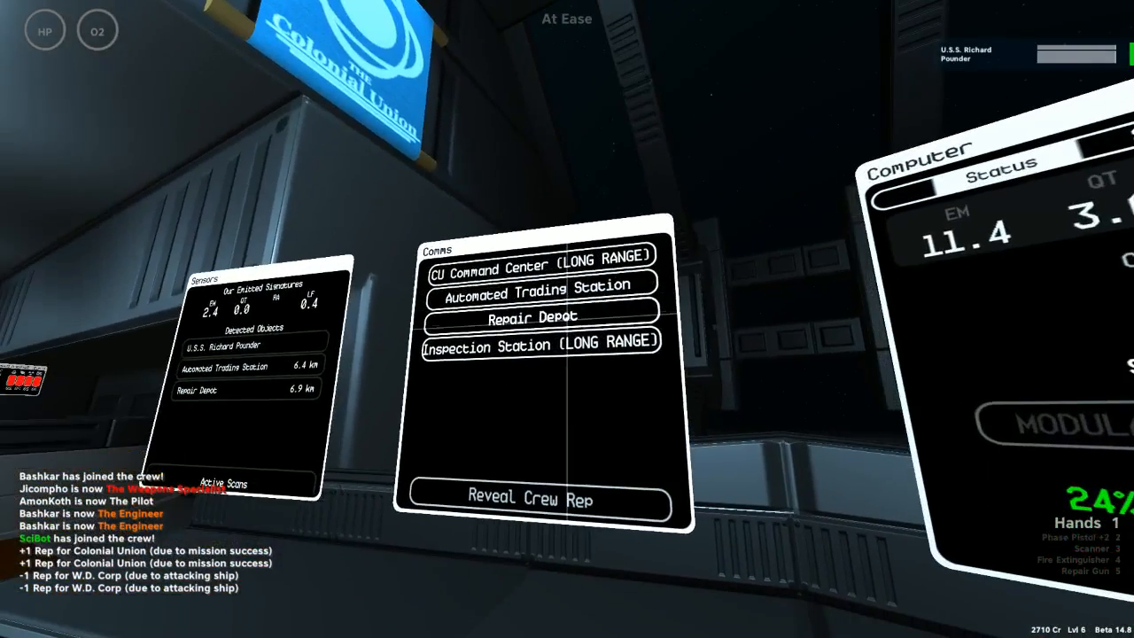
mouse_move(567, 319)
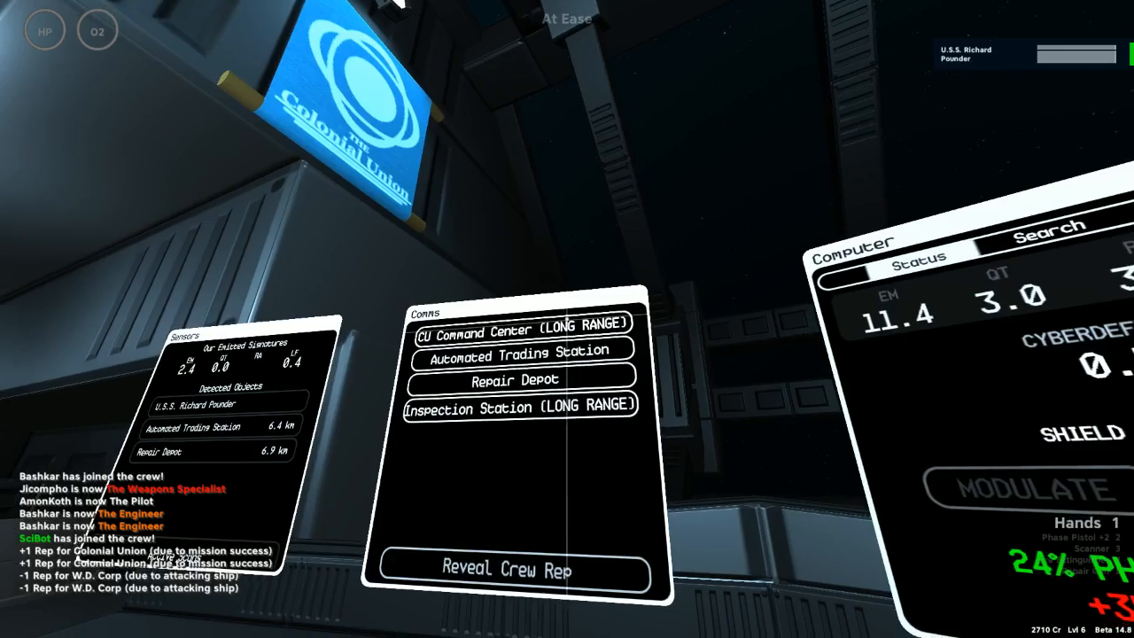
left_click(518, 332)
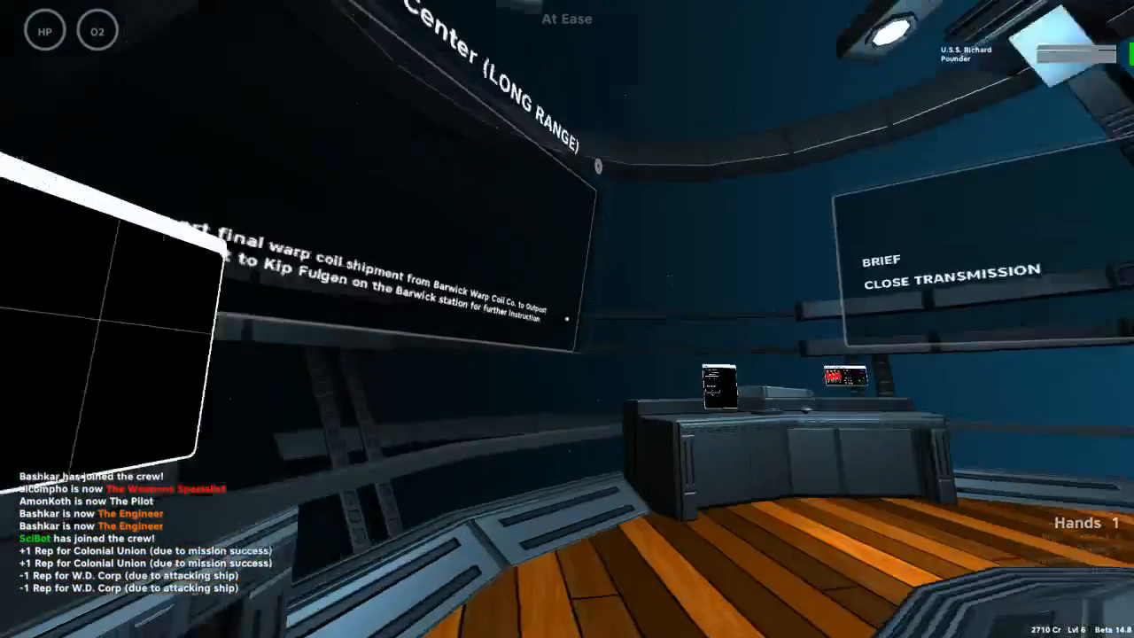
mouse_move(567, 319)
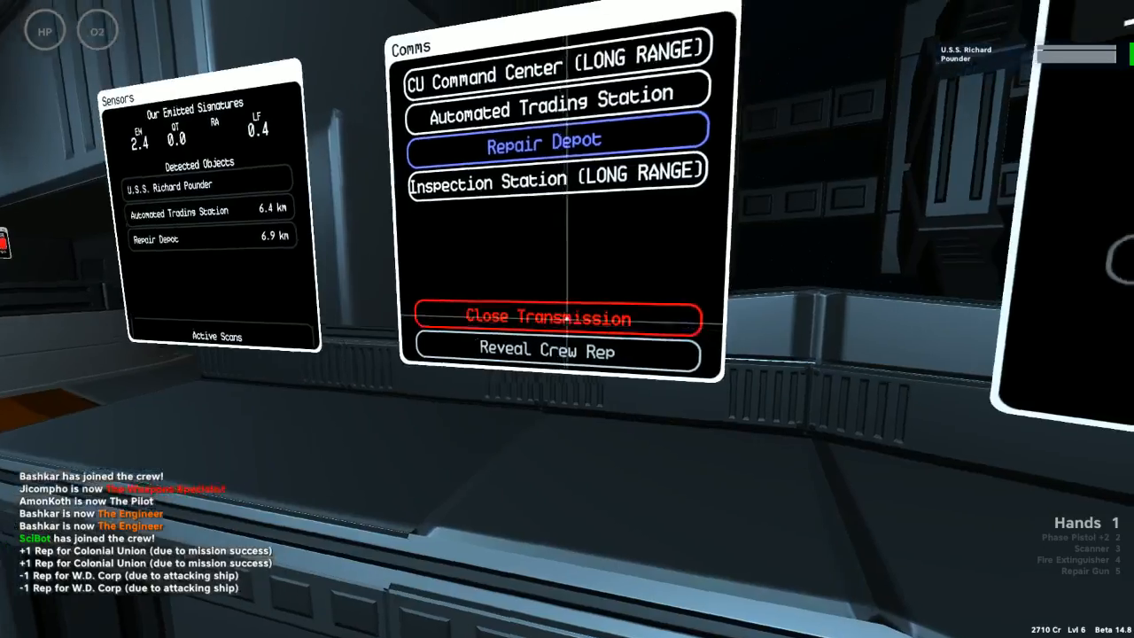
left_click(544, 319)
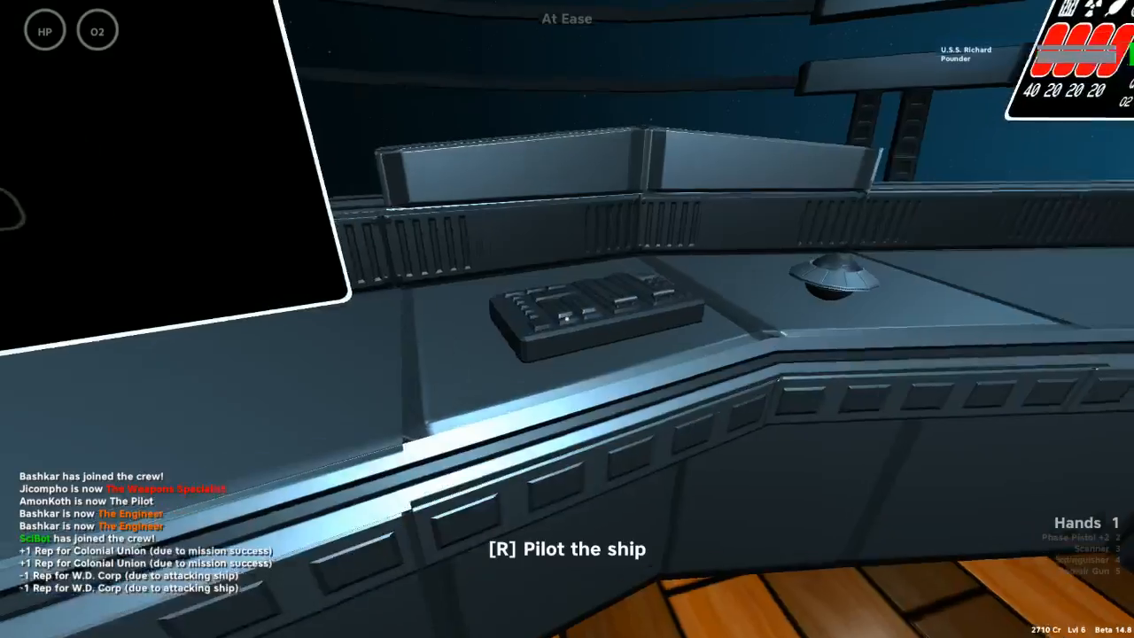
Bring up the personal menu showing the character's equipment list
key("r")
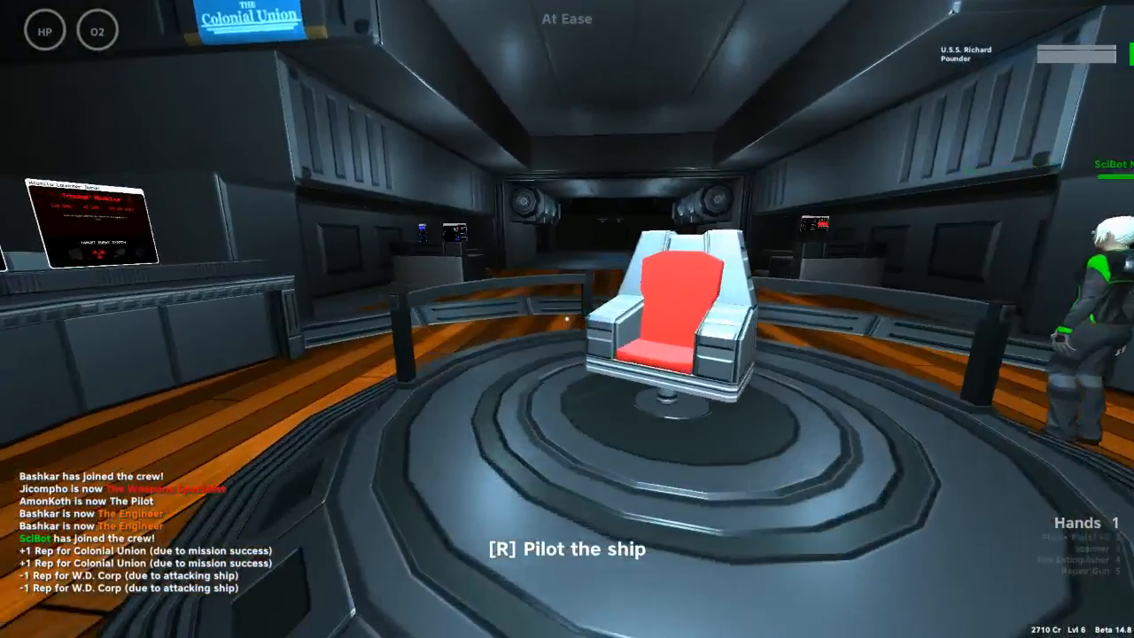
key("r")
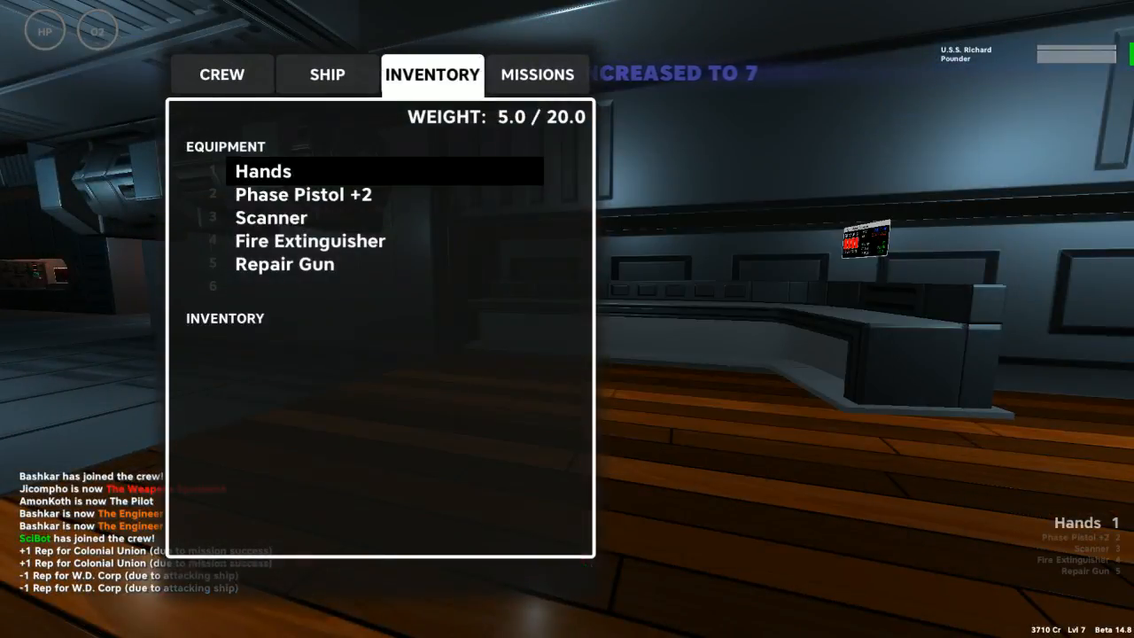
Spend Pilot points on Pistoleer and Custom DNA and one Scientist point, then close the menu
left_click(221, 75)
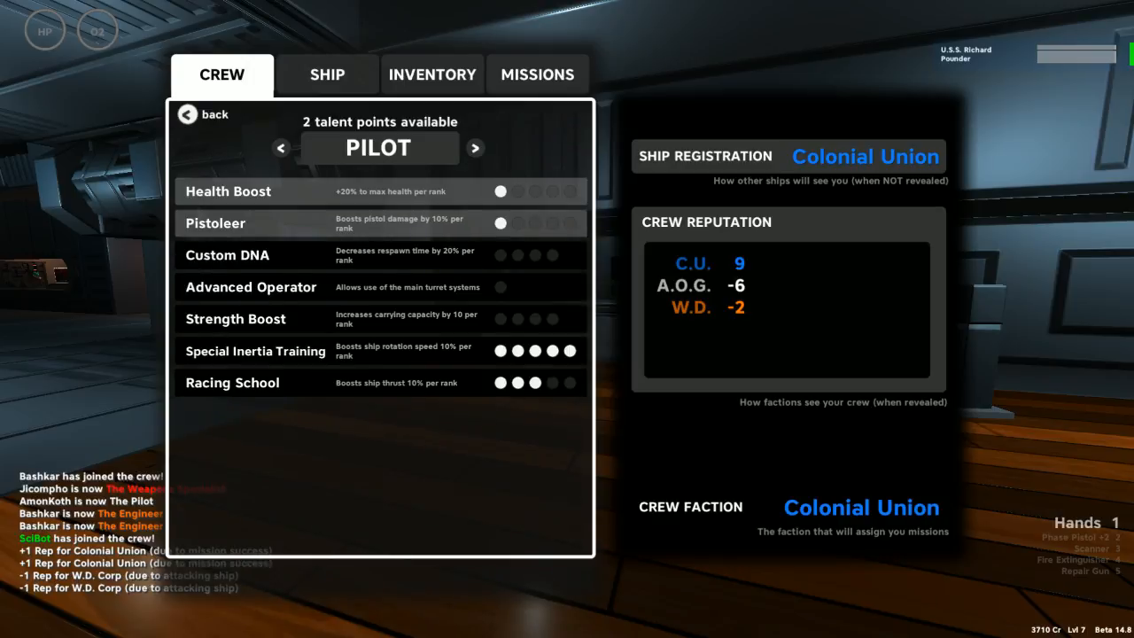
left_click(517, 223)
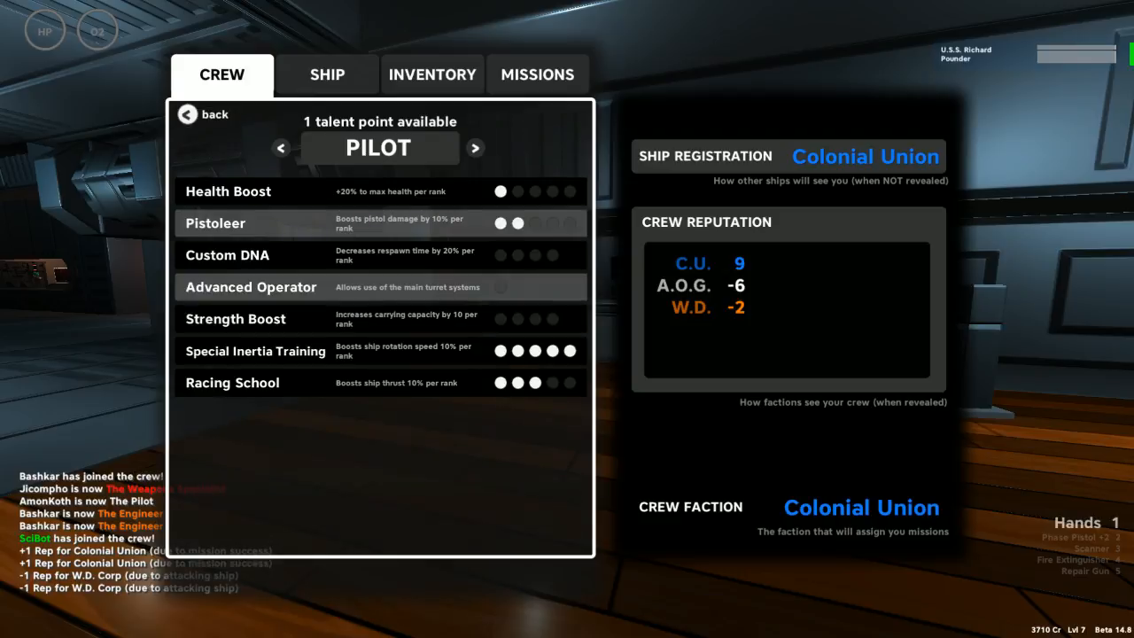
mouse_move(233, 319)
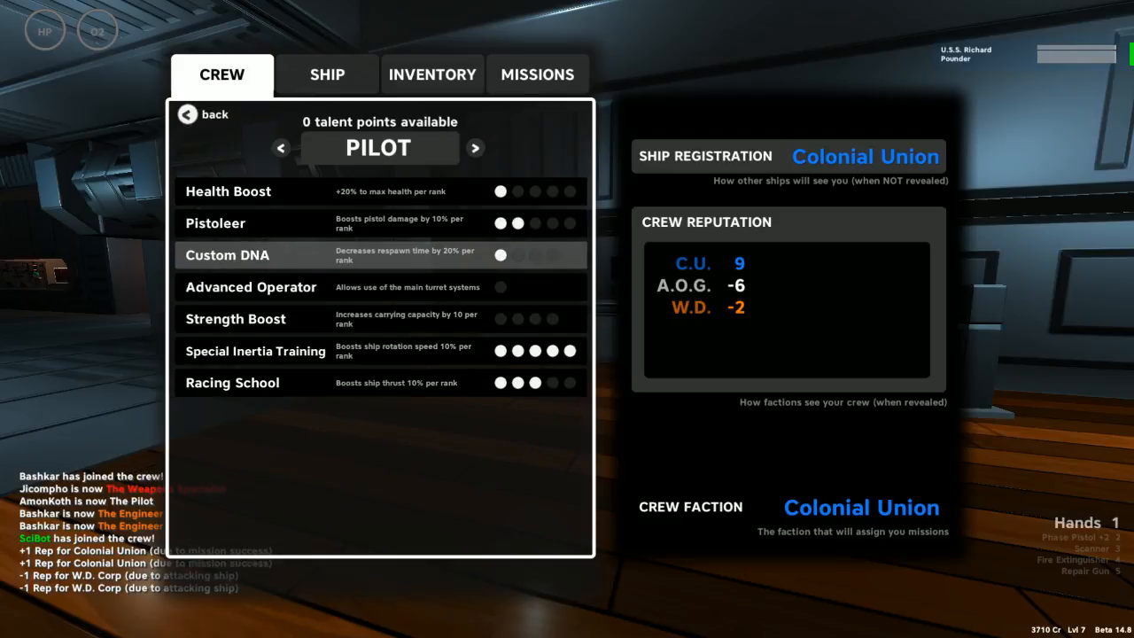
left_click(280, 147)
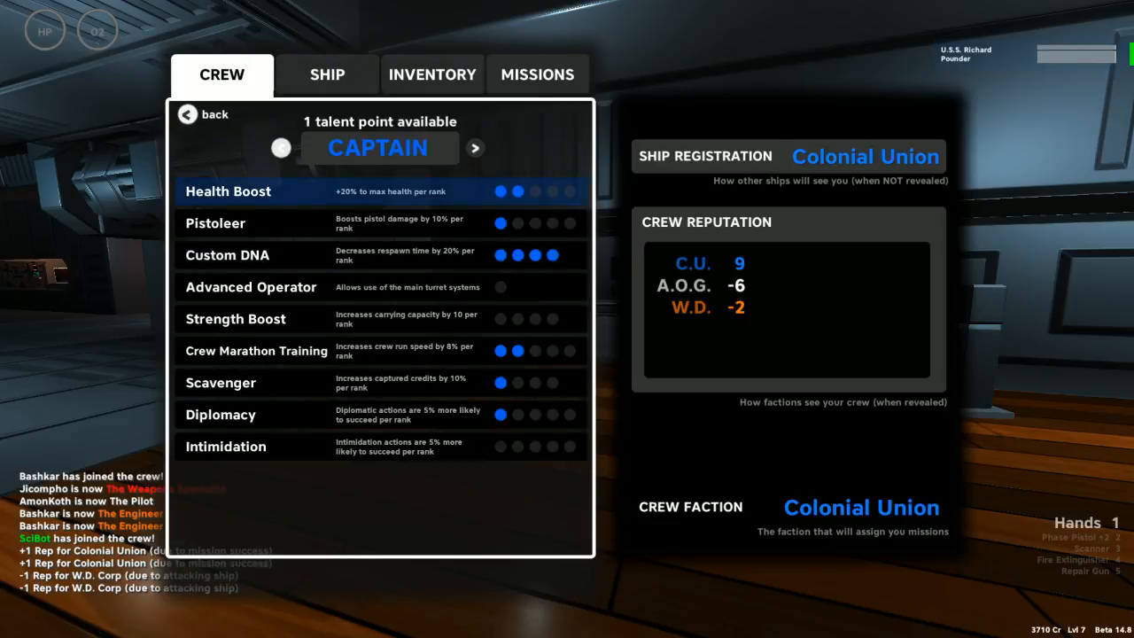
left_click(475, 147)
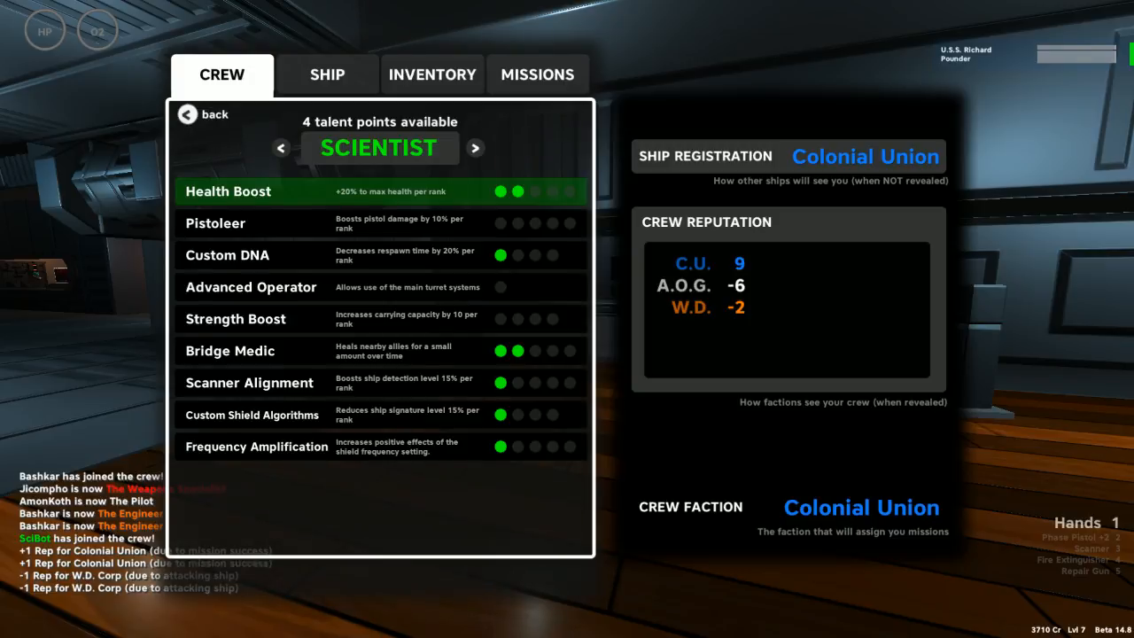
left_click(535, 351)
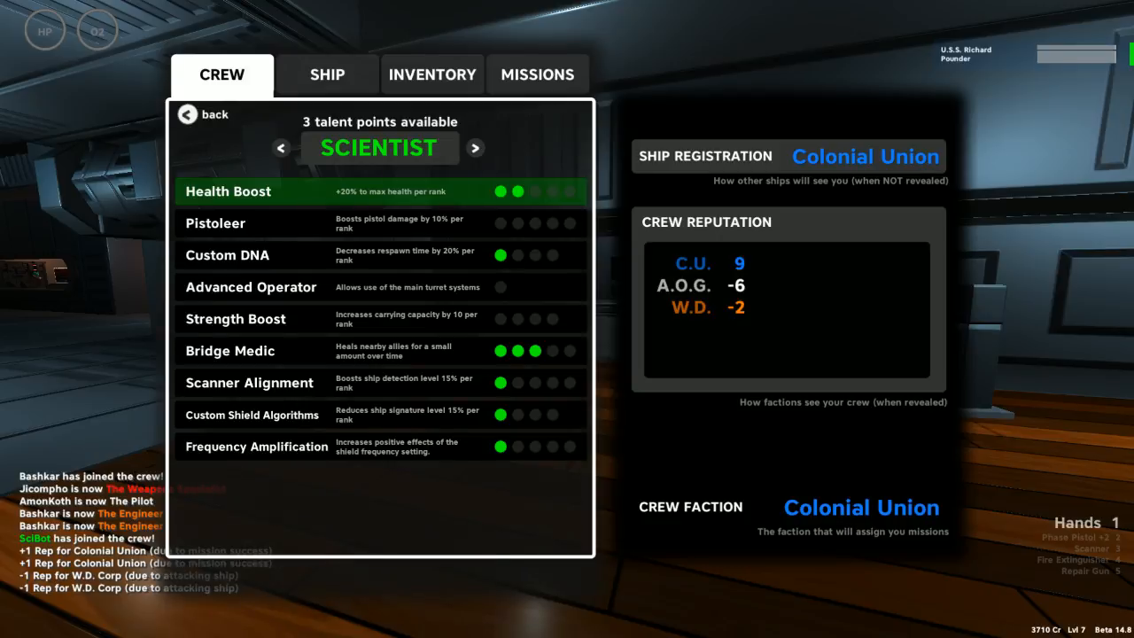
left_click(517, 255)
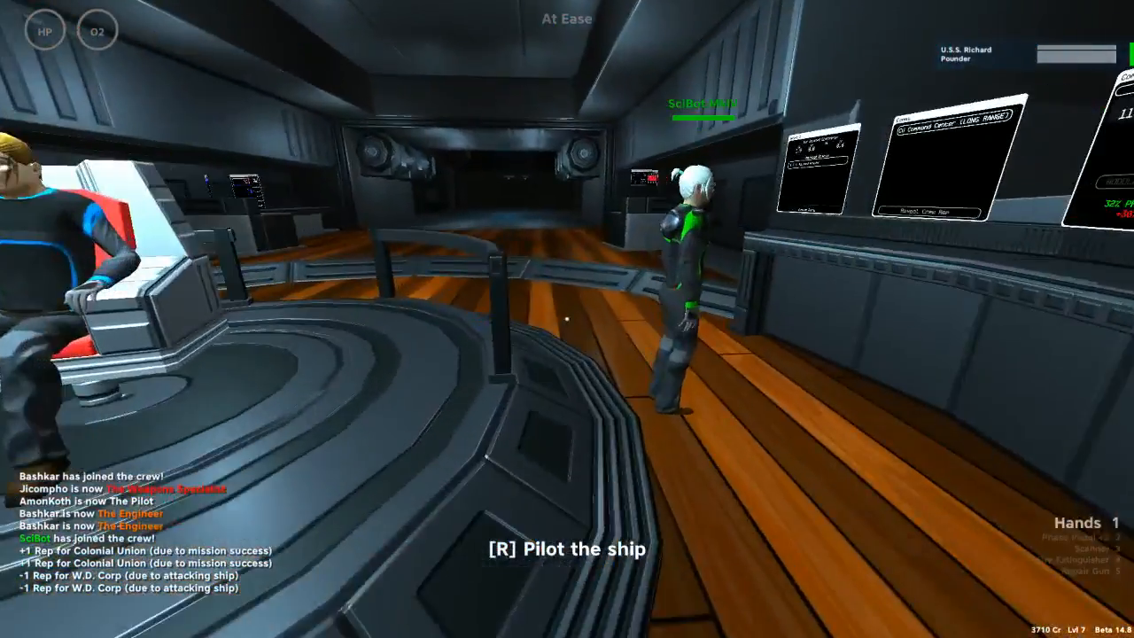
key("r")
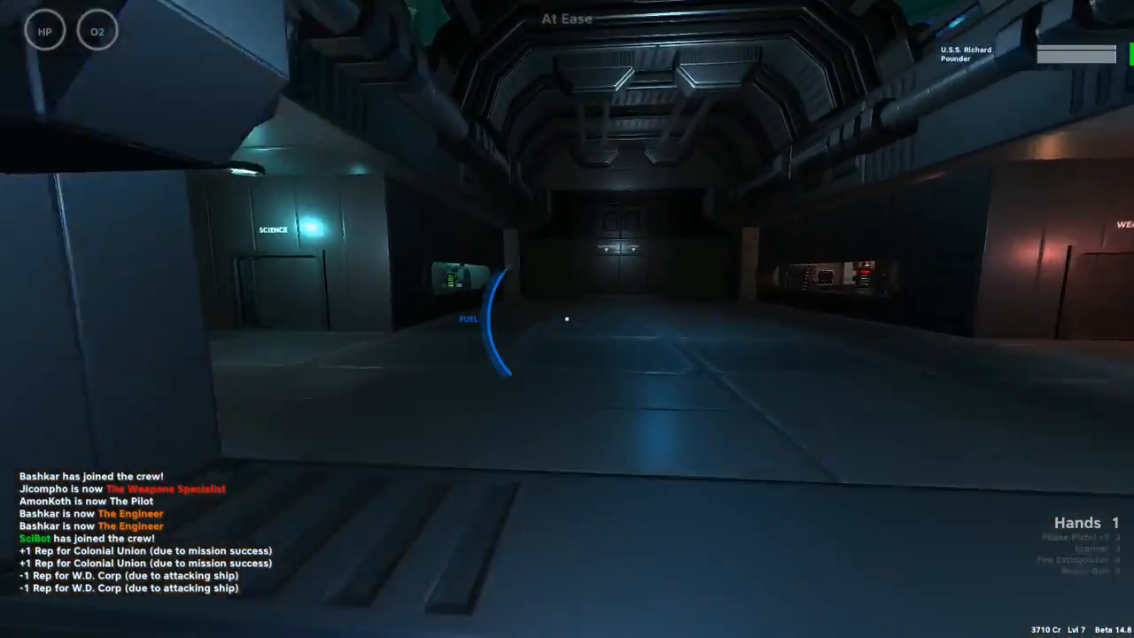
mouse_move(567, 319)
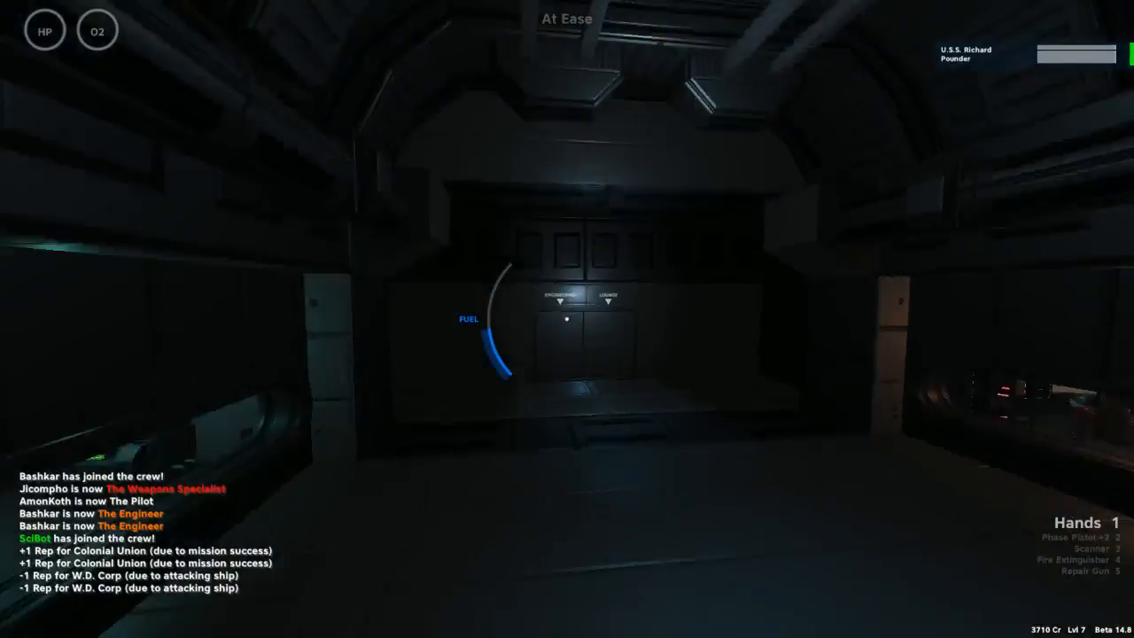
mouse_move(567, 319)
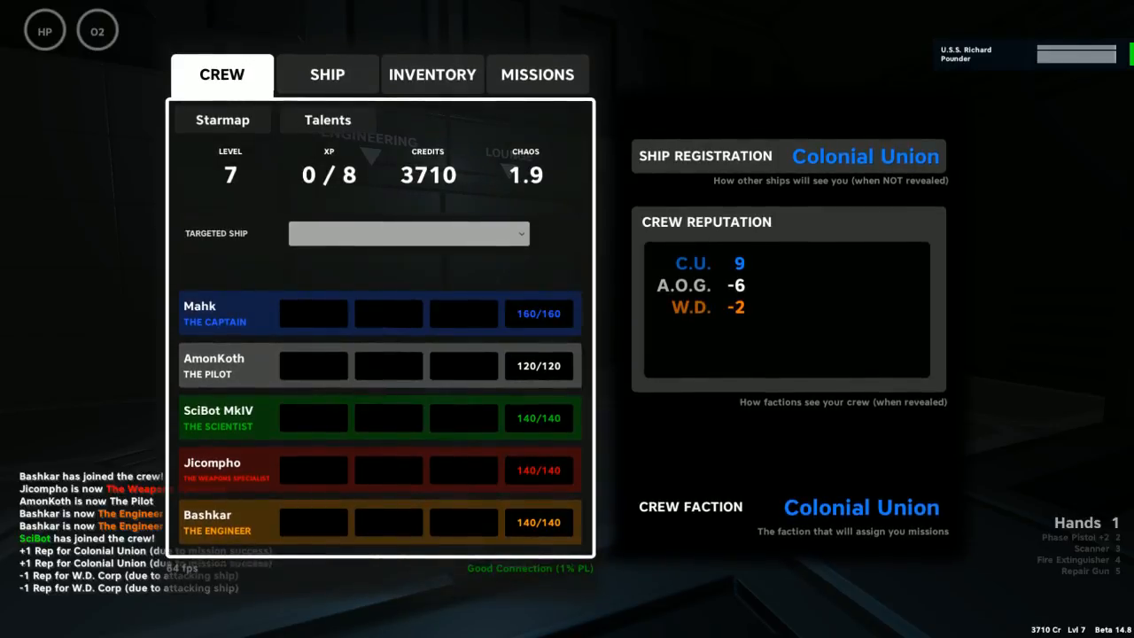
Check the active missions list and close the crew menu
left_click(537, 74)
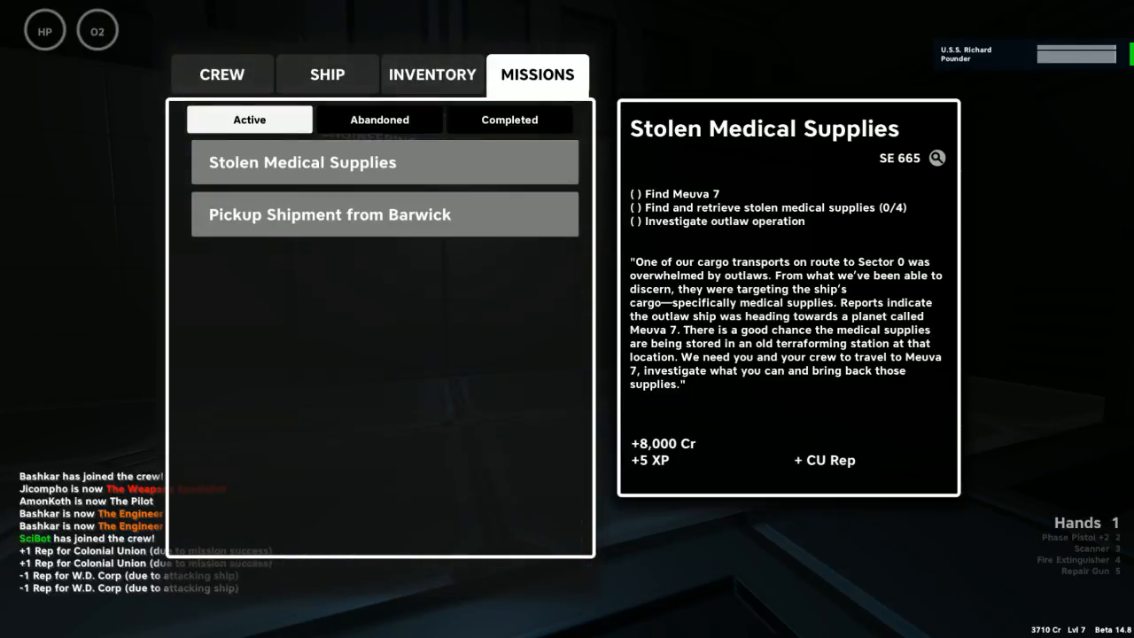
left_click(385, 215)
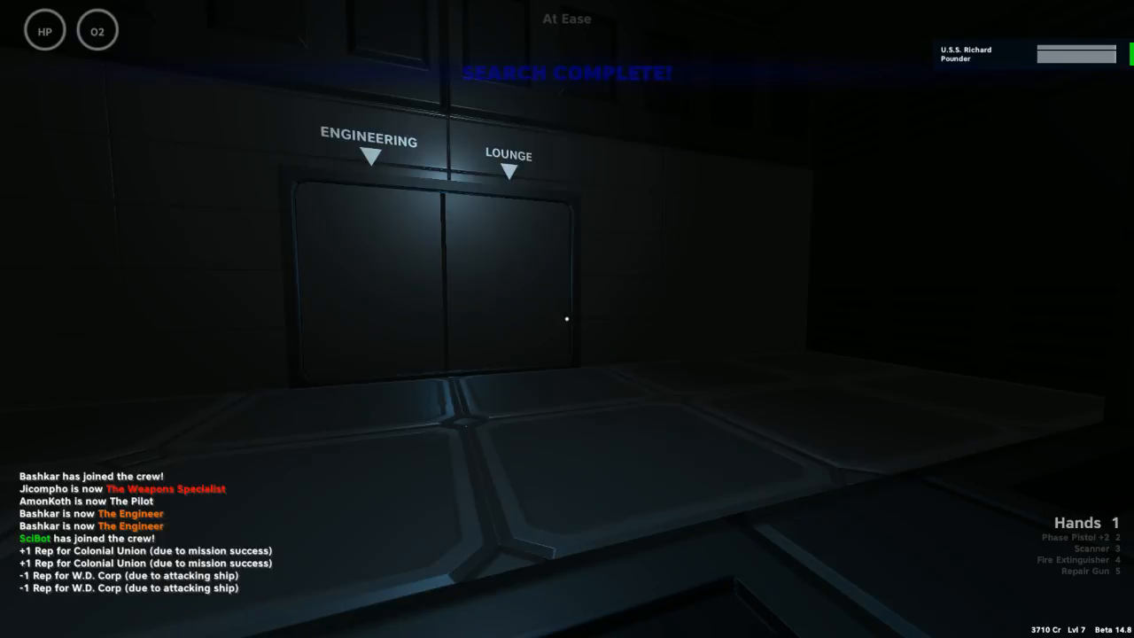
Bring up the starmap showing the route to Barwick Warp Coil Co
key("w")
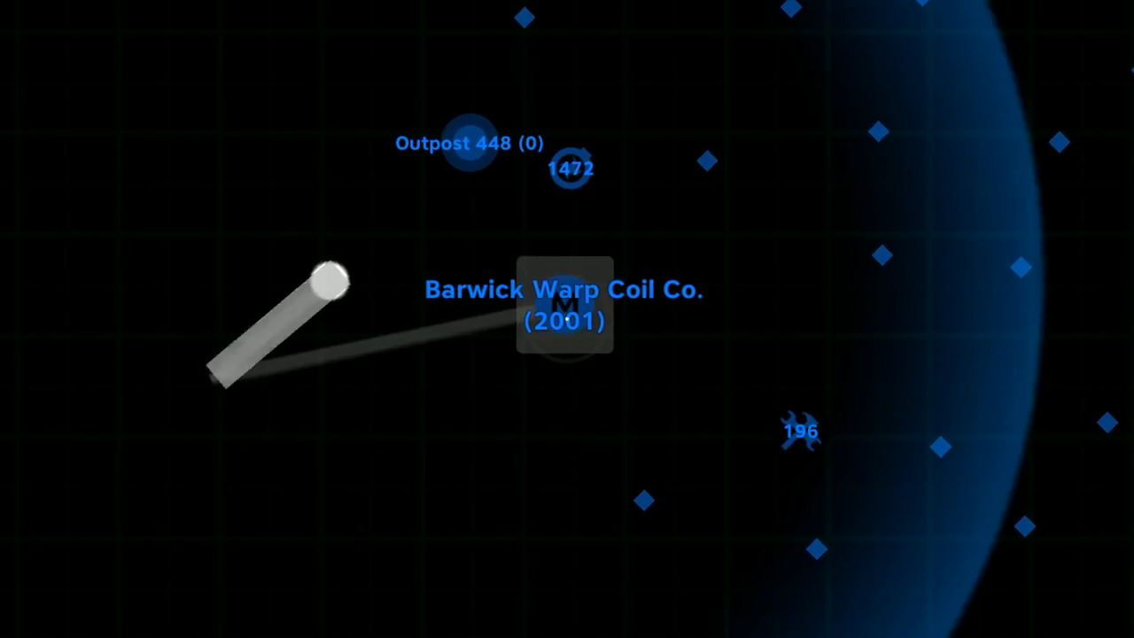
Zoom the starmap view before closing it and walking back through the ship
scroll("down", 3)
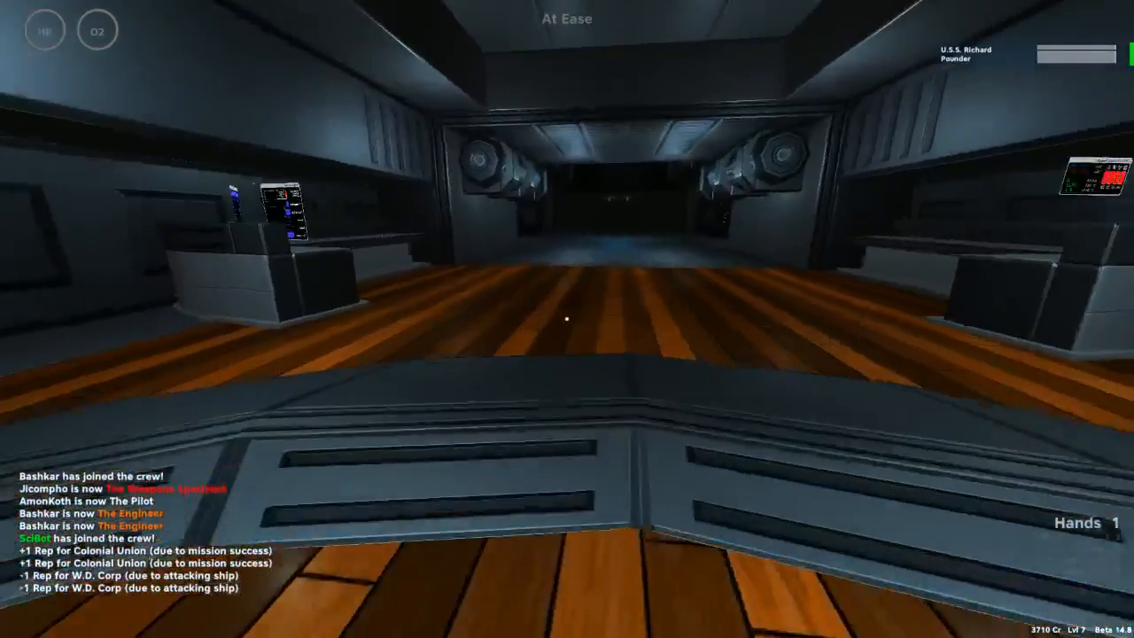
mouse_move(567, 319)
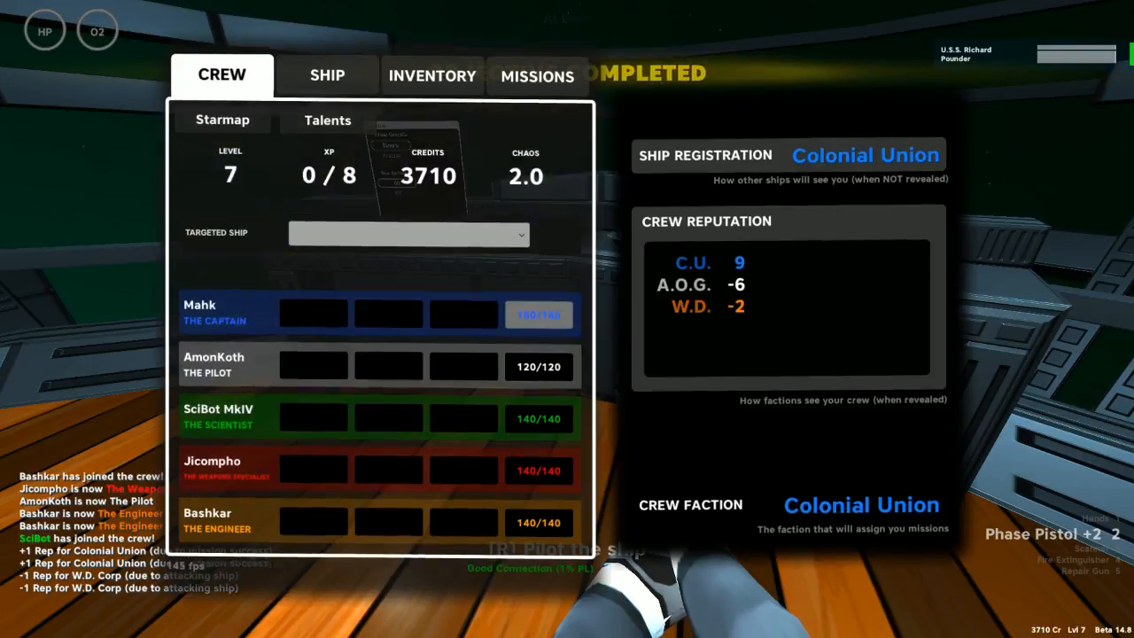
Review the Pickup Shipment from Barwick mission objectives, then close the crew menu
left_click(537, 75)
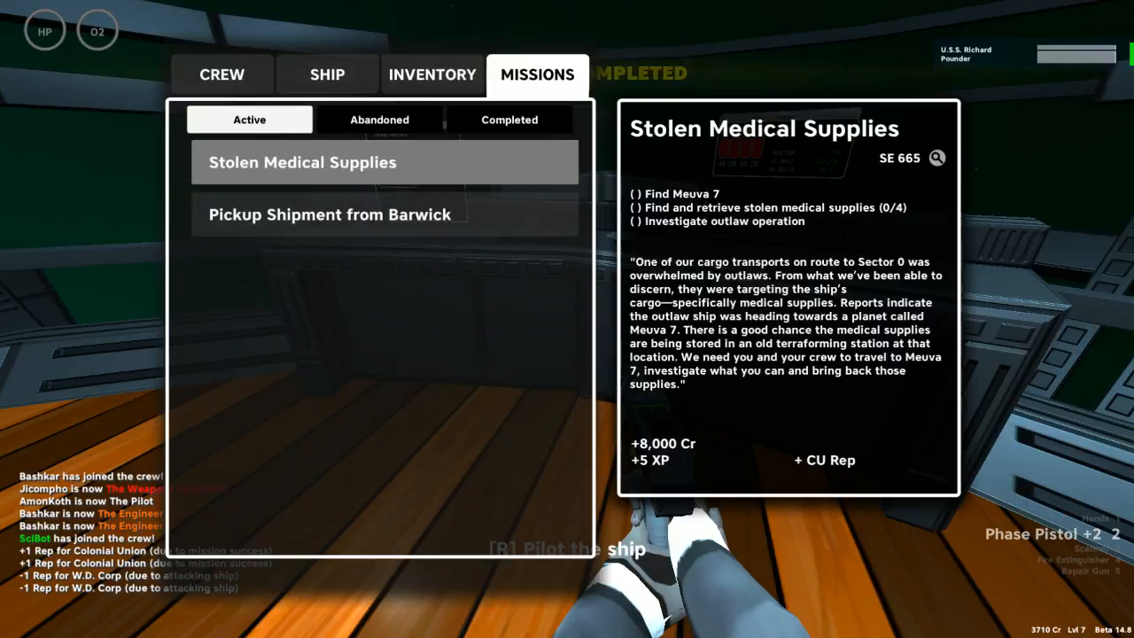
left_click(330, 215)
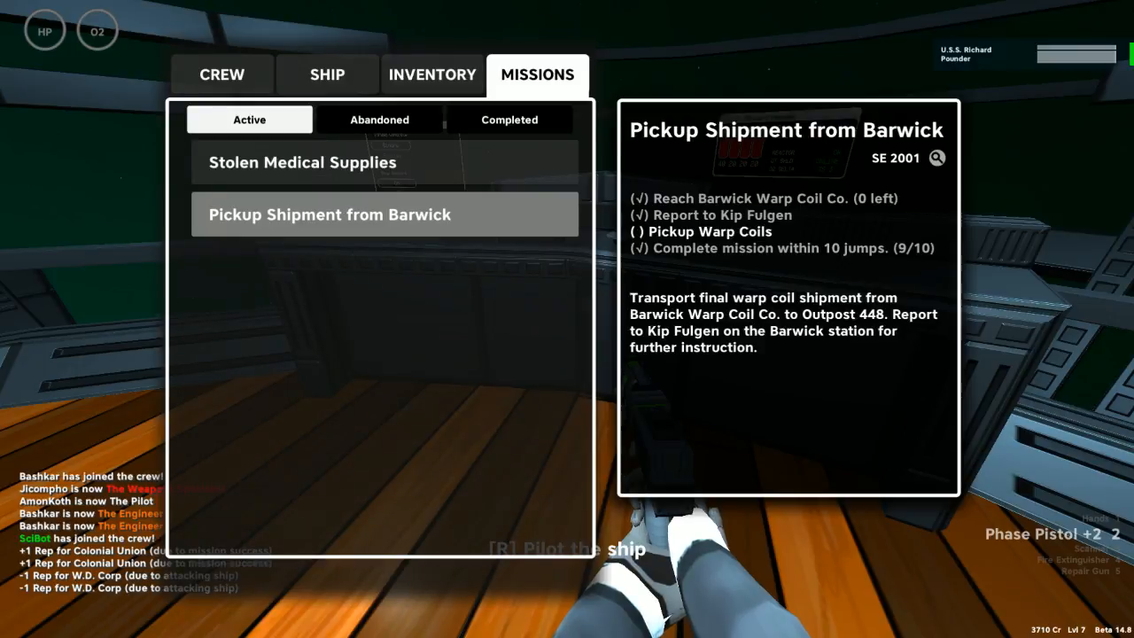
key("escape")
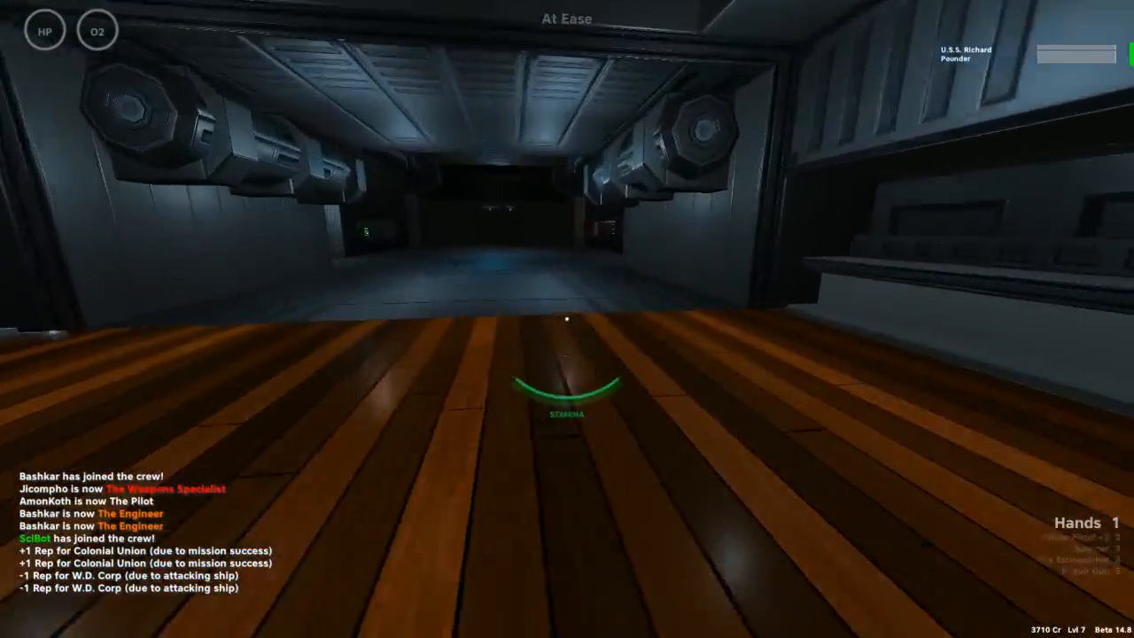
mouse_move(567, 319)
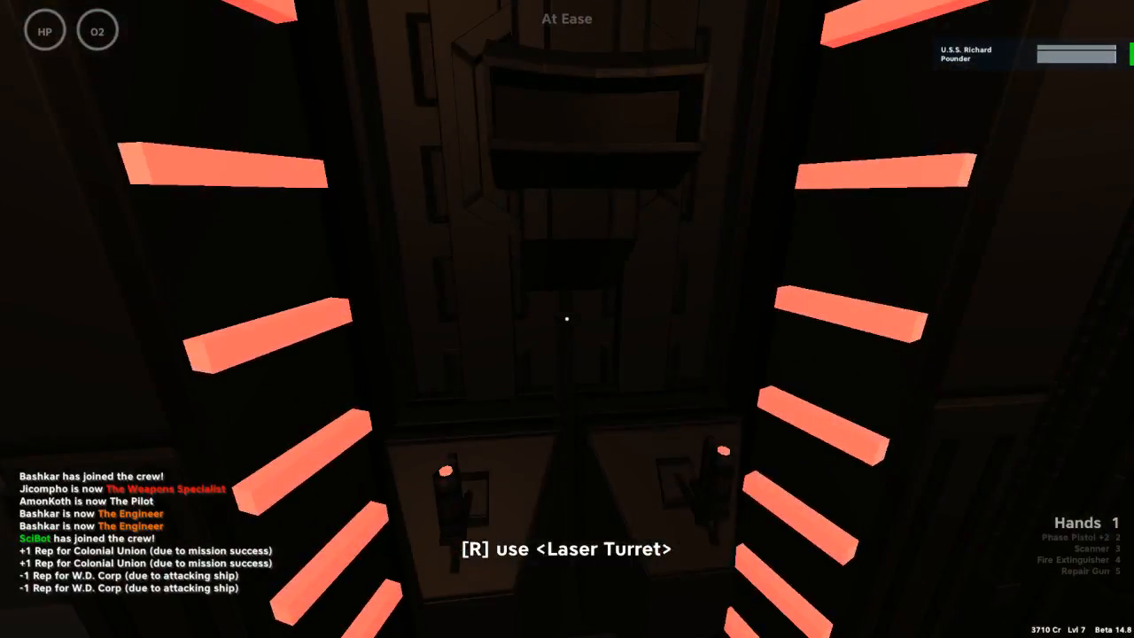
Take control of the ship's Laser Turret with R
key("r")
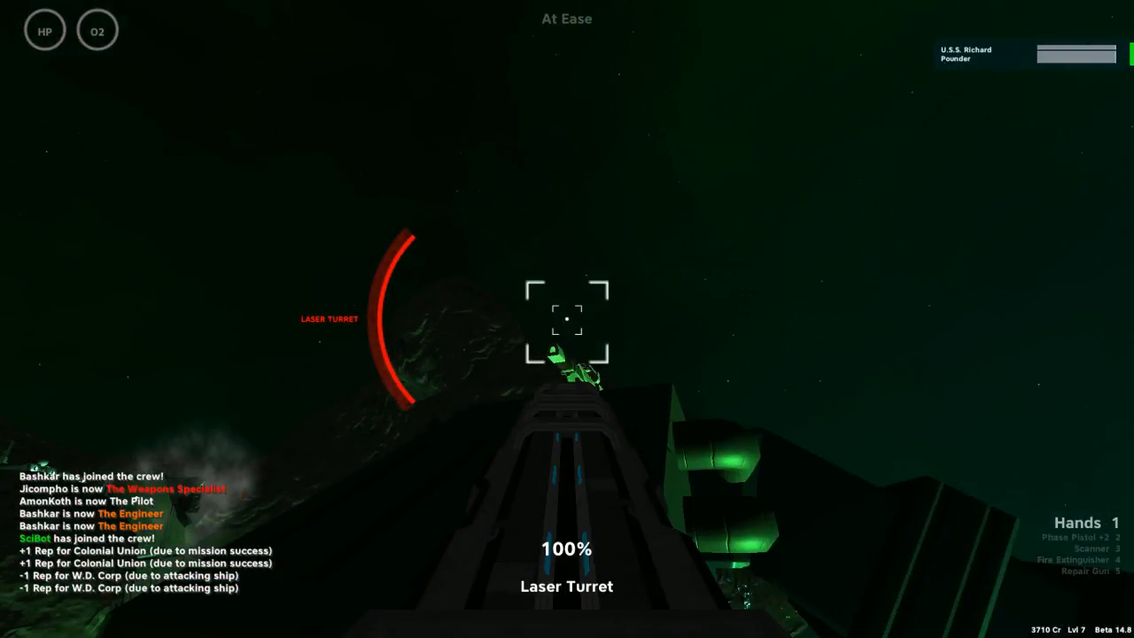
Re-man the Laser Turret and fire a shot toward the planet surface, dropping charge to 12%
left_click(567, 319)
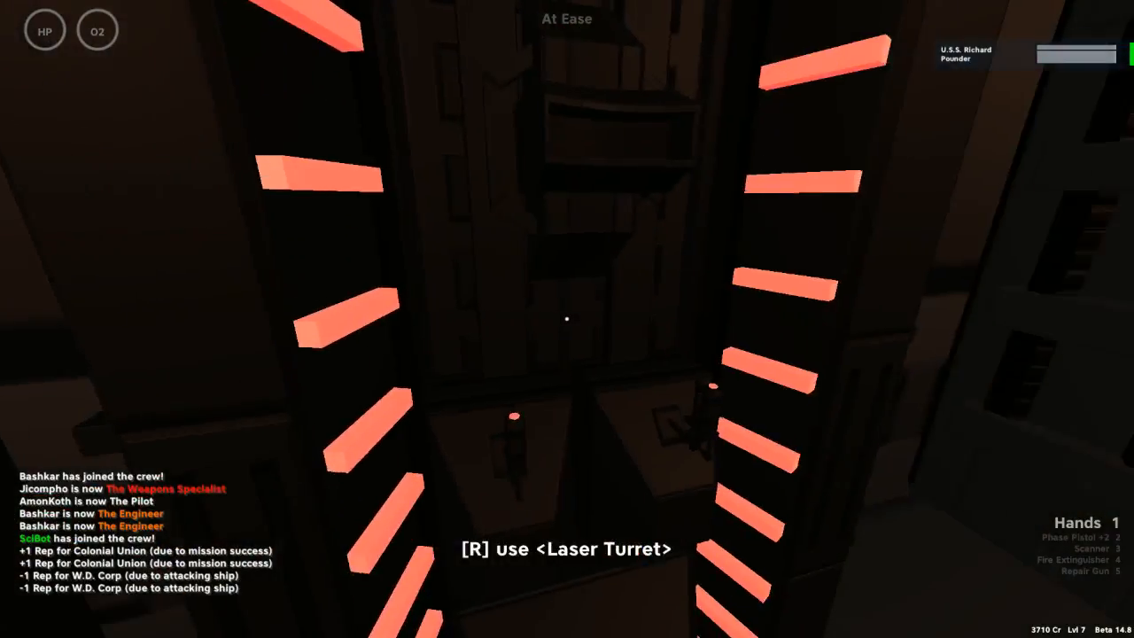
key("r")
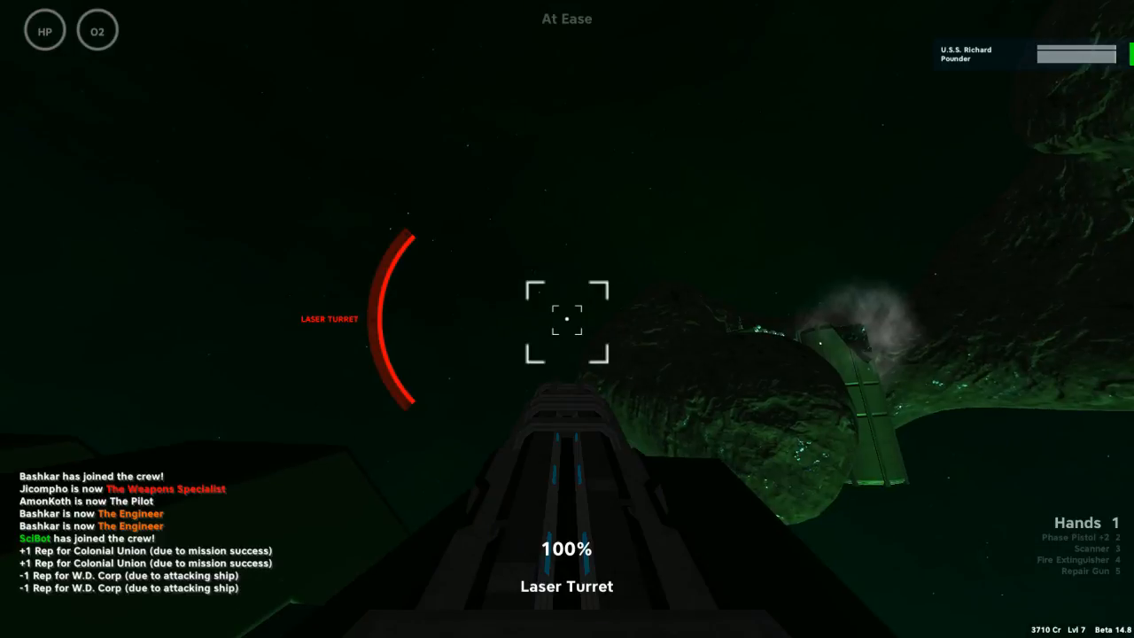
left_click(567, 319)
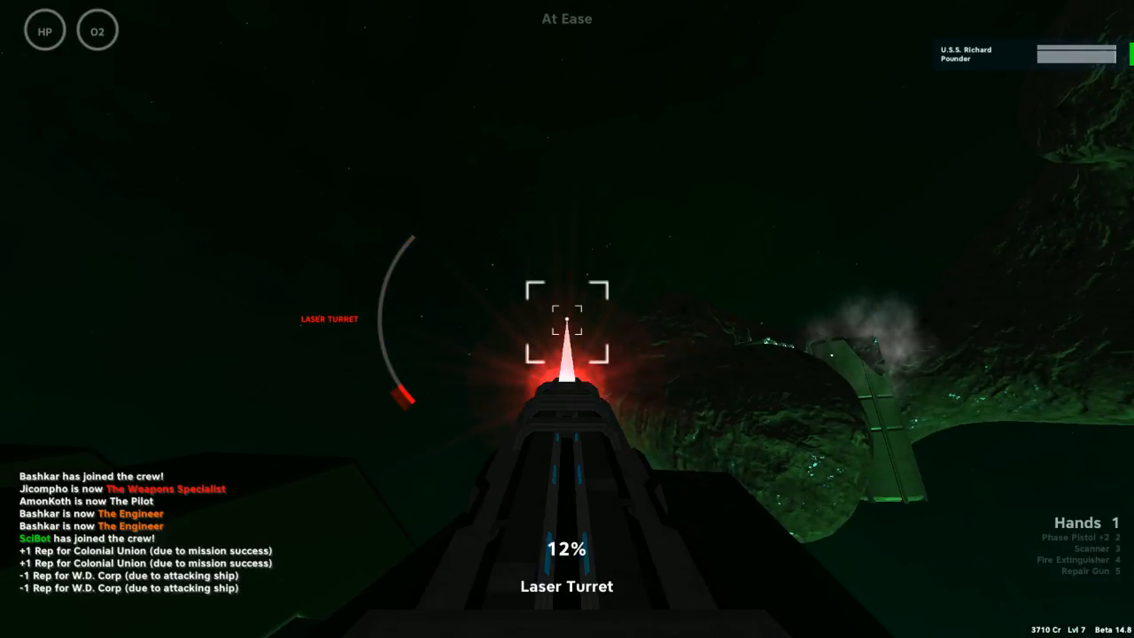